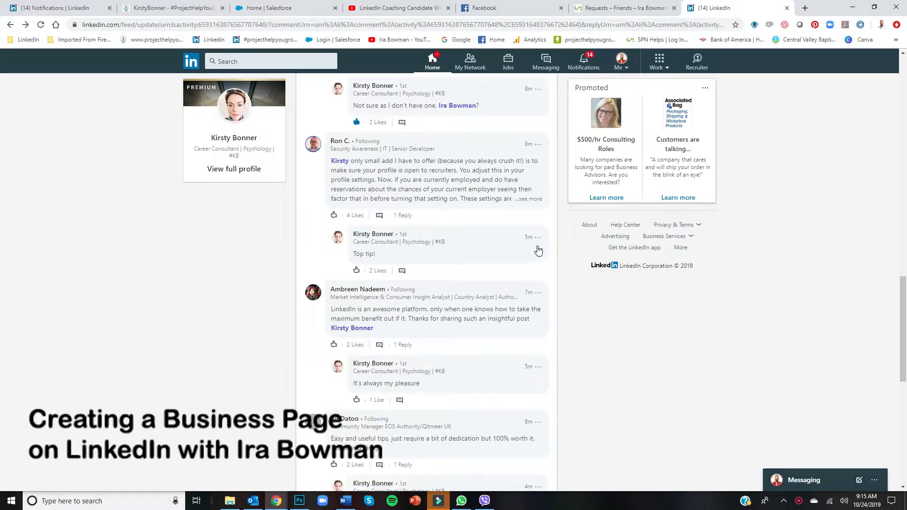
# Step: Reach the Create a LinkedIn Page screen from the Work menu's products list
pyautogui.scroll(3)
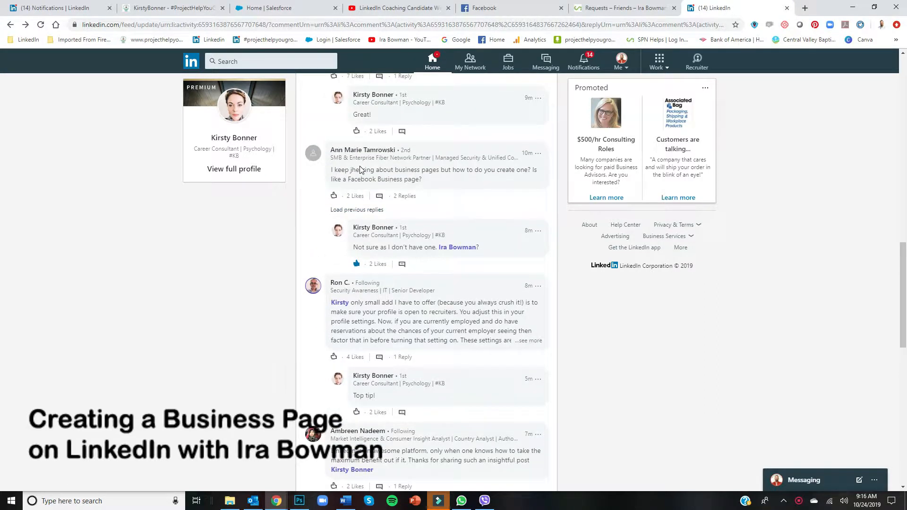
pyautogui.moveTo(418, 184)
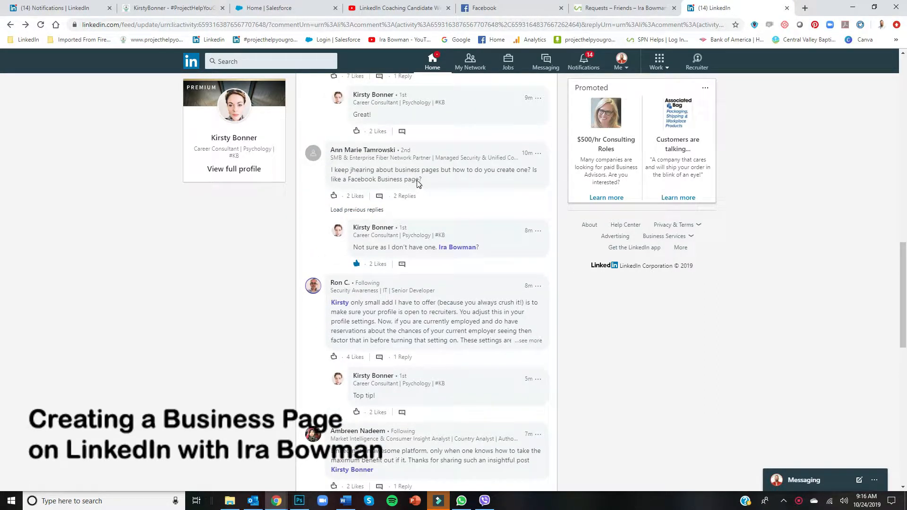
pyautogui.moveTo(423, 189)
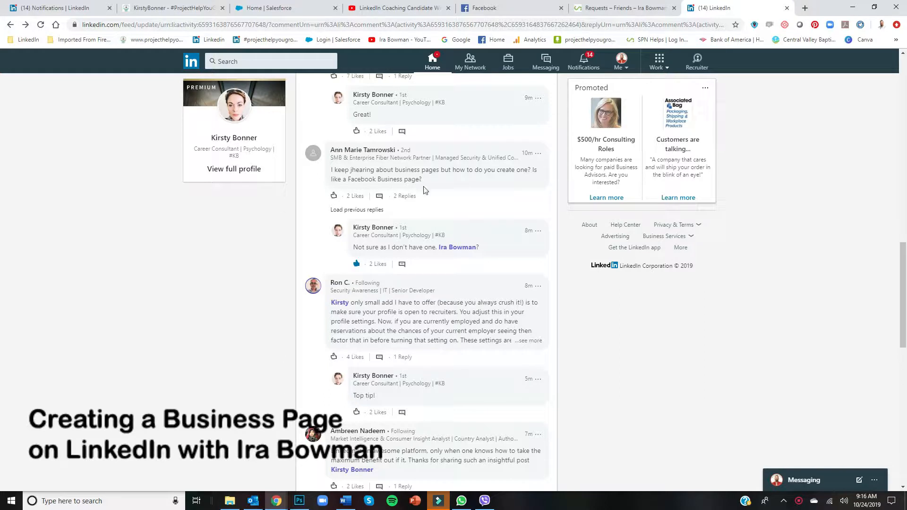
pyautogui.moveTo(645, 79)
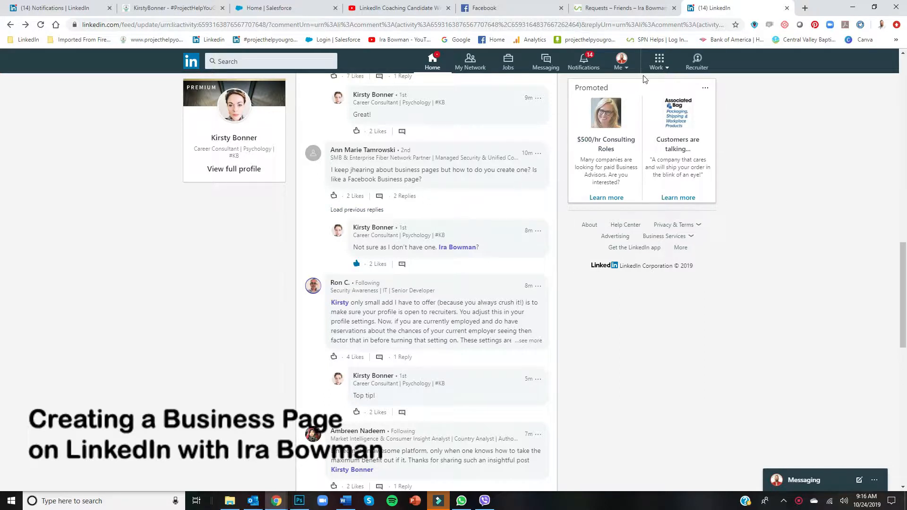
pyautogui.moveTo(665, 73)
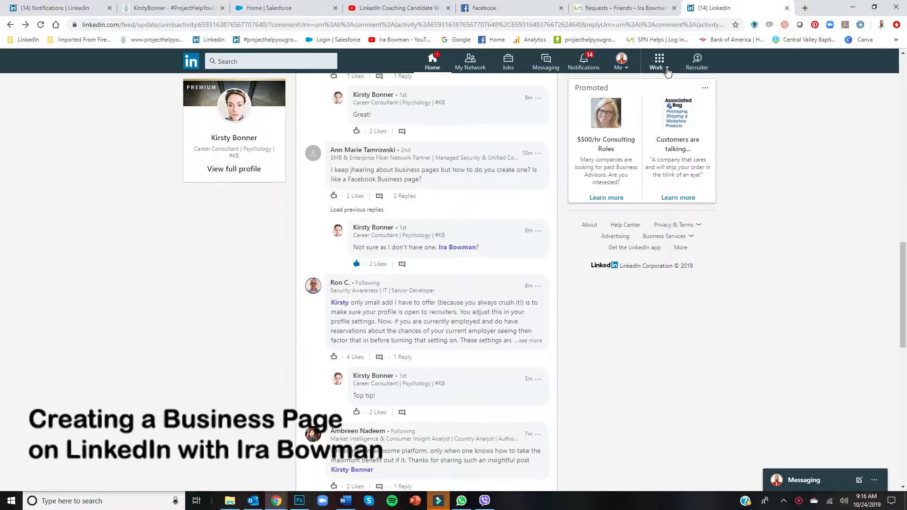
pyautogui.click(657, 62)
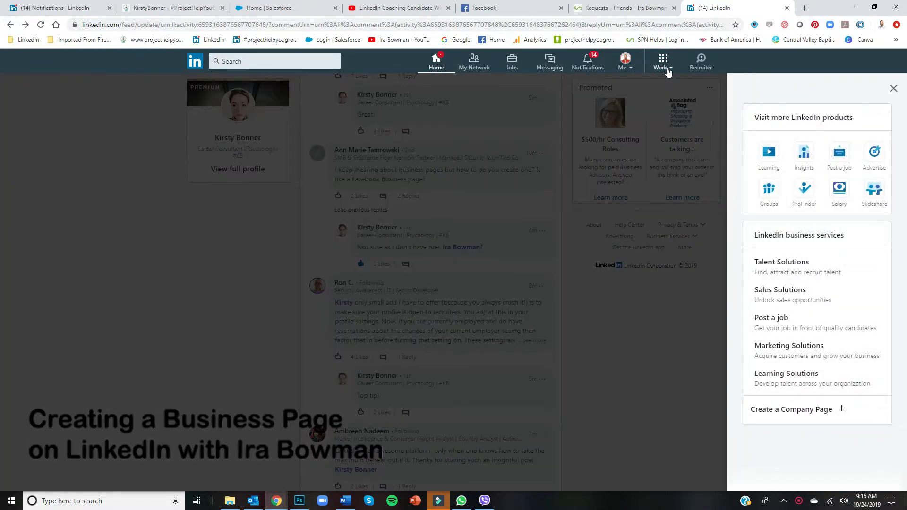
pyautogui.moveTo(816, 409)
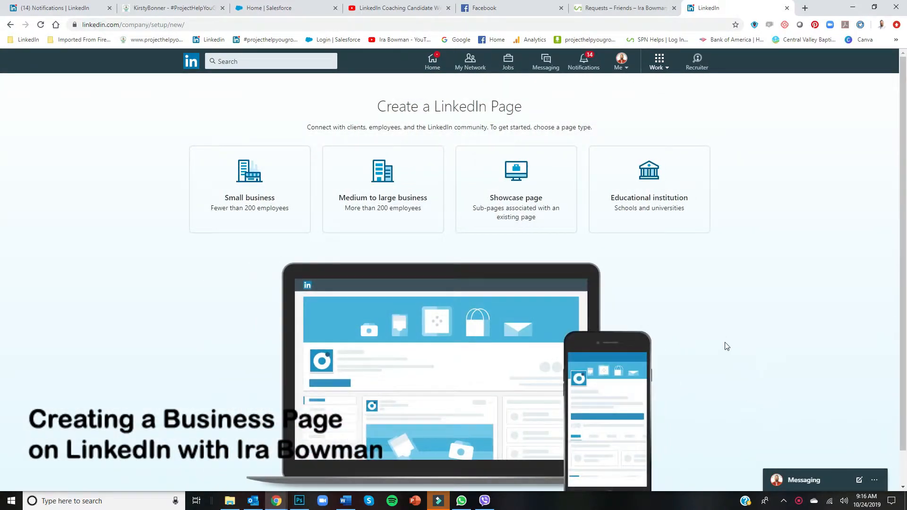
pyautogui.moveTo(451, 231)
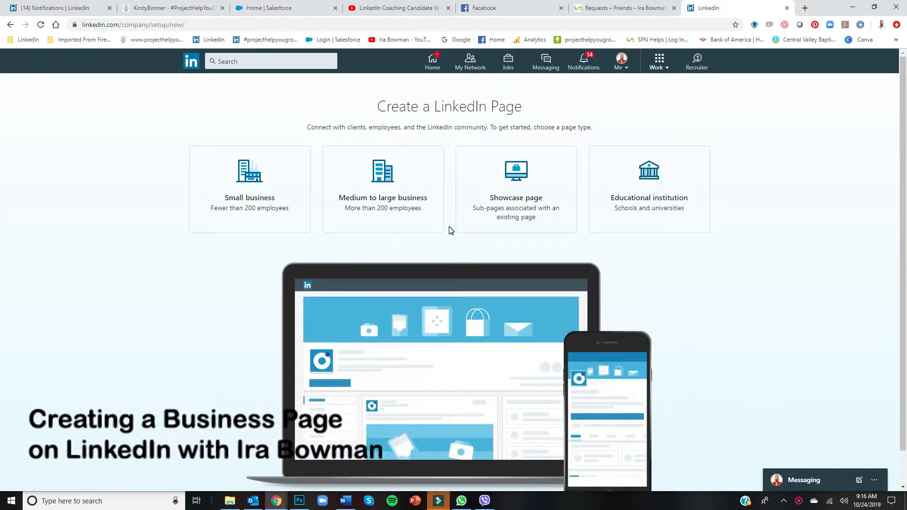
pyautogui.click(657, 61)
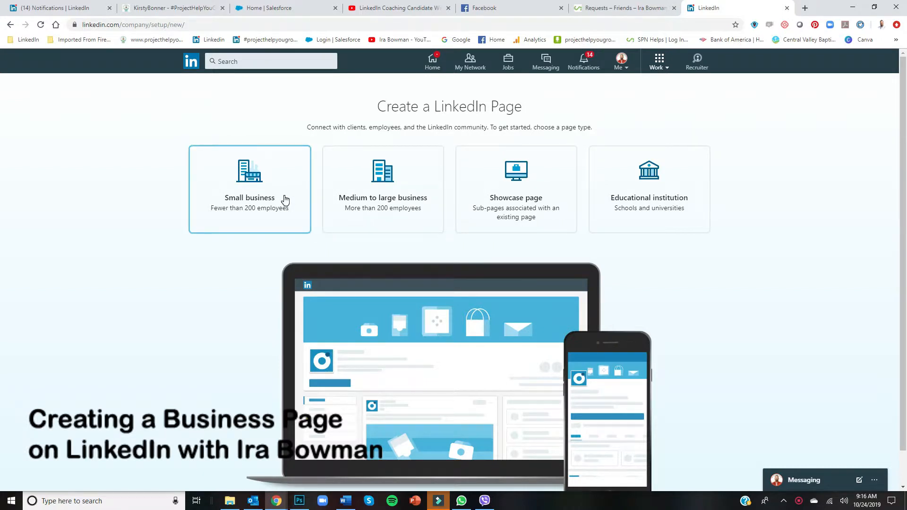
# Step: Start a small-business page named Bowman Coaching with public URL bowmancoaching
pyautogui.click(250, 189)
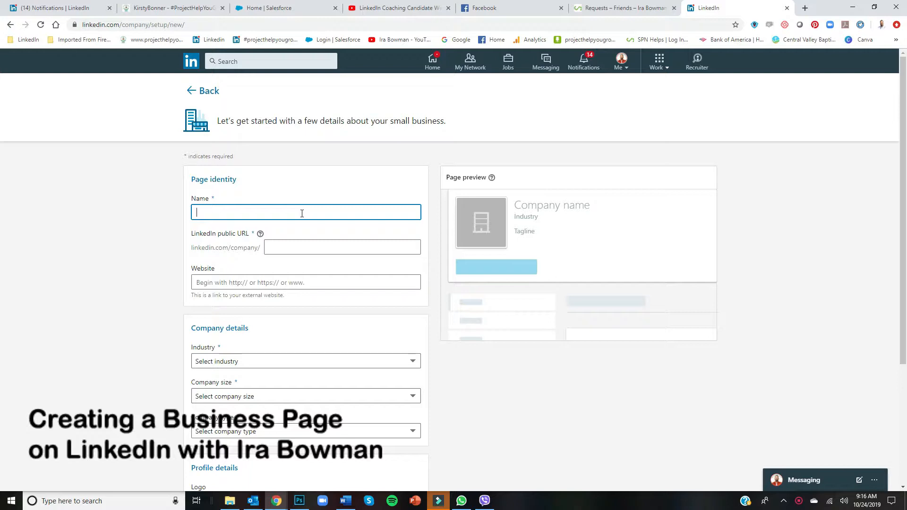
pyautogui.write('Bowman')
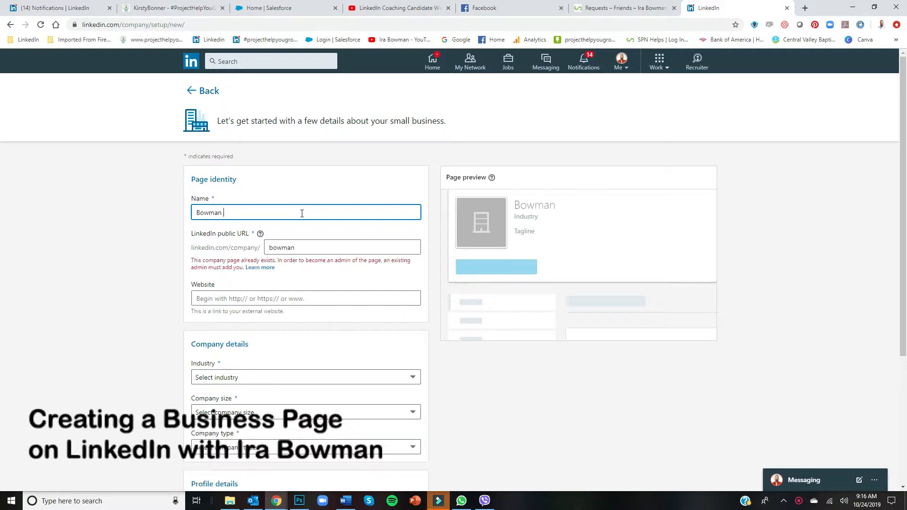
pyautogui.write('Coaching')
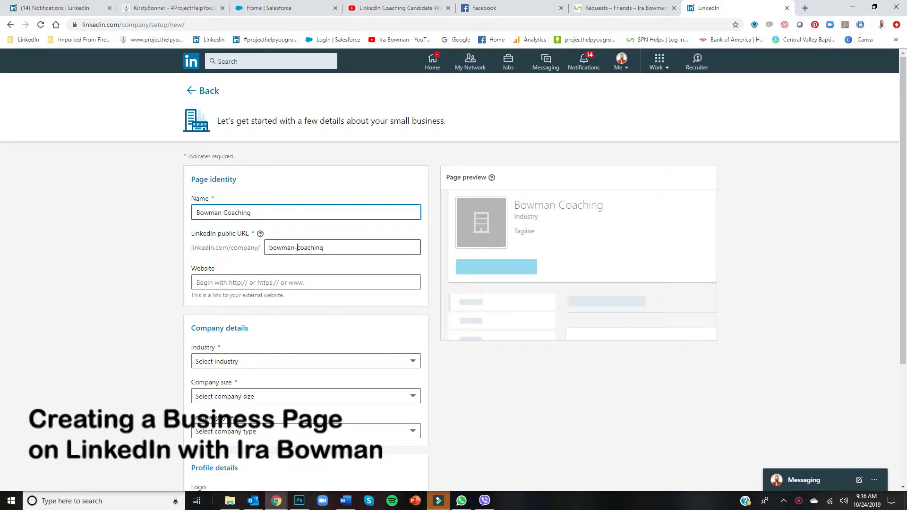
pyautogui.write('-')
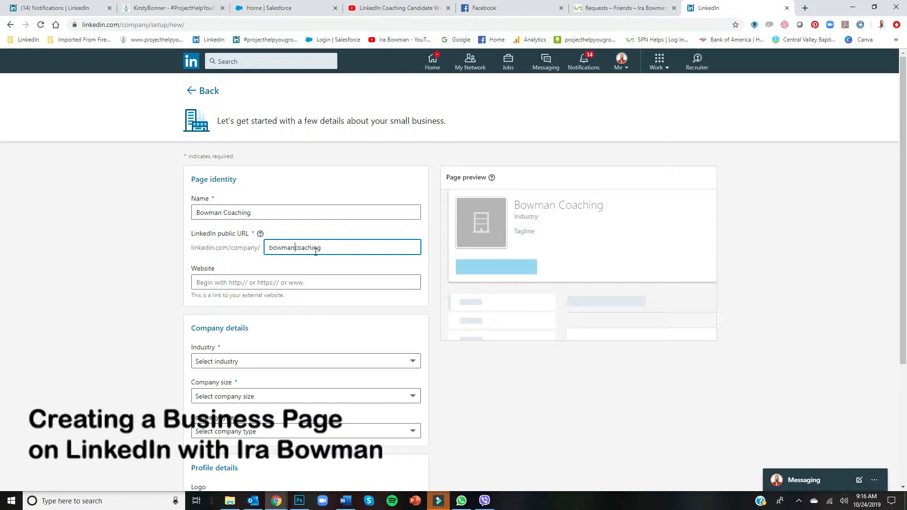
pyautogui.click(305, 282)
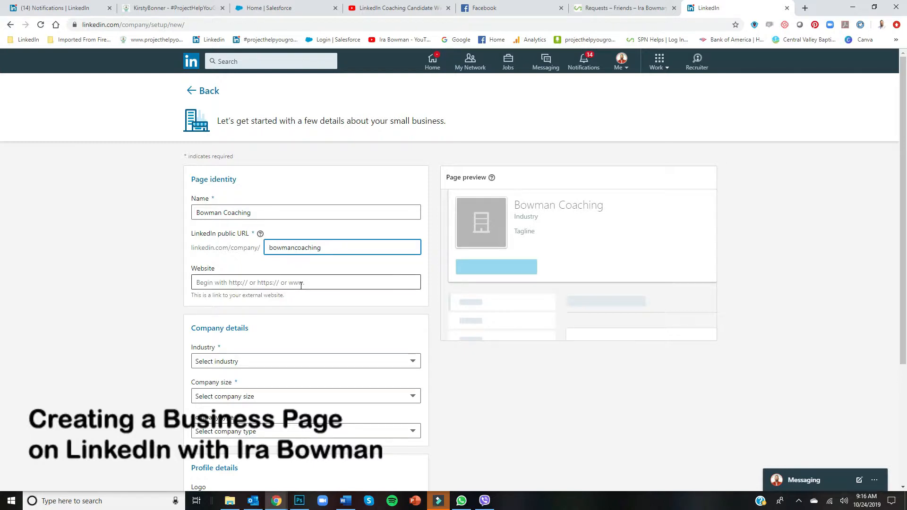
pyautogui.click(305, 282)
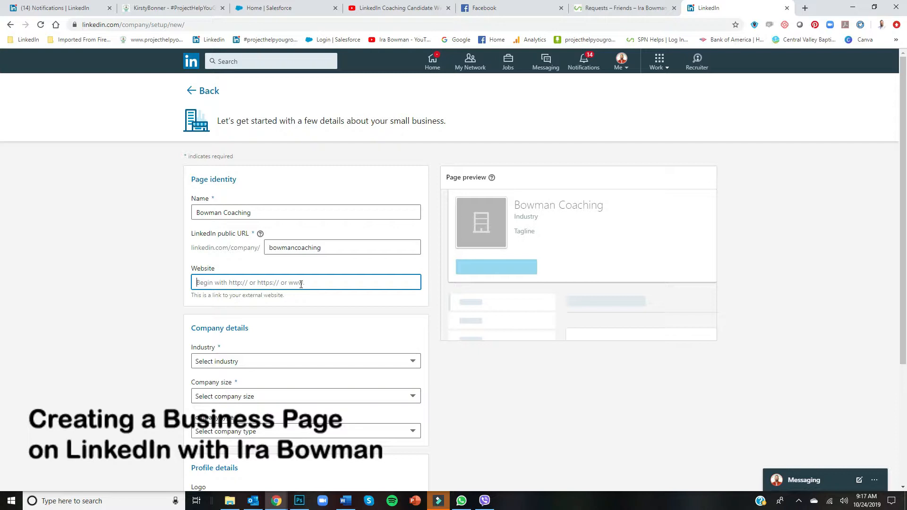
pyautogui.write('h')
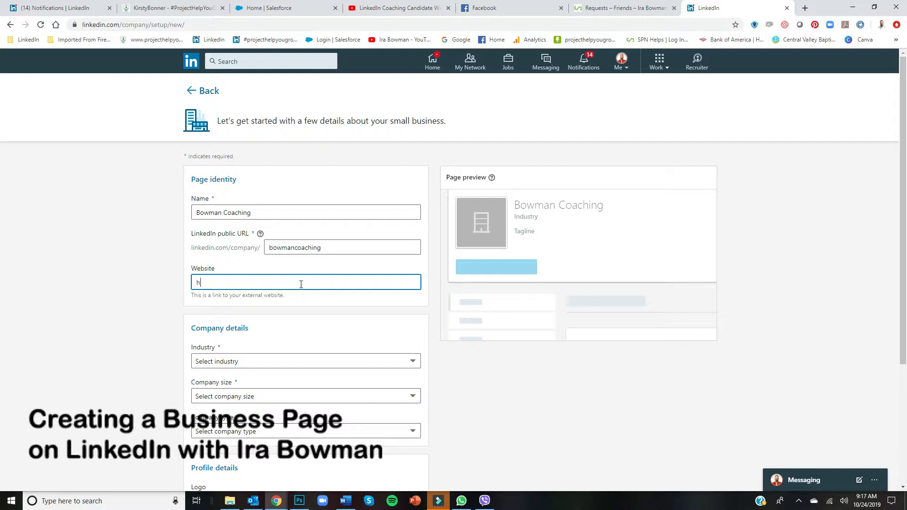
pyautogui.write('ttps/')
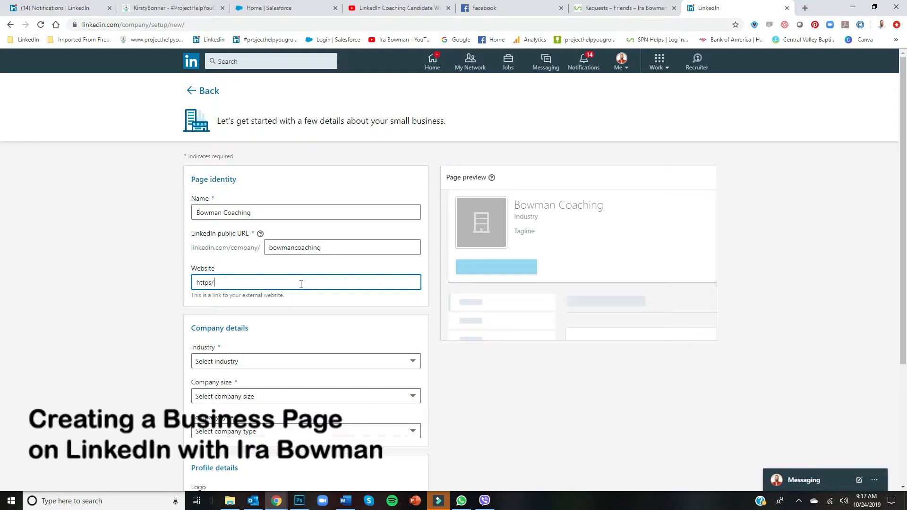
pyautogui.write(':p')
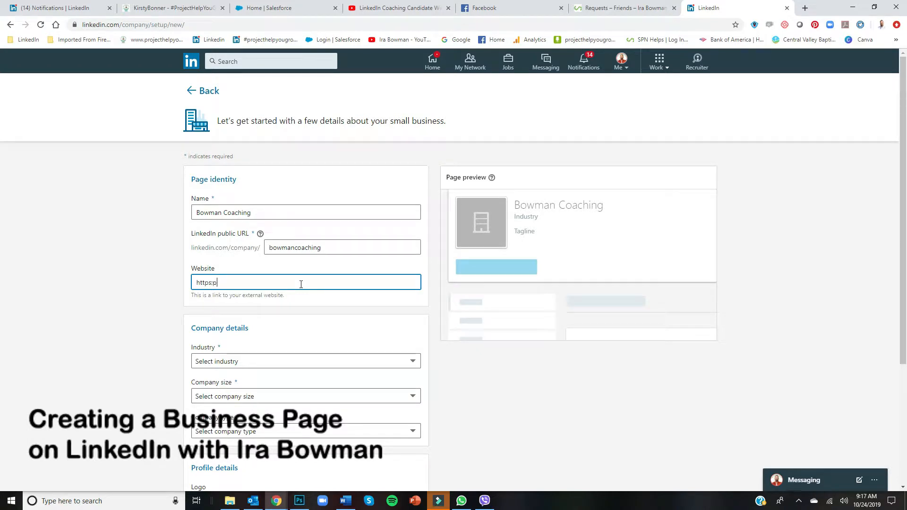
pyautogui.write('//Proje')
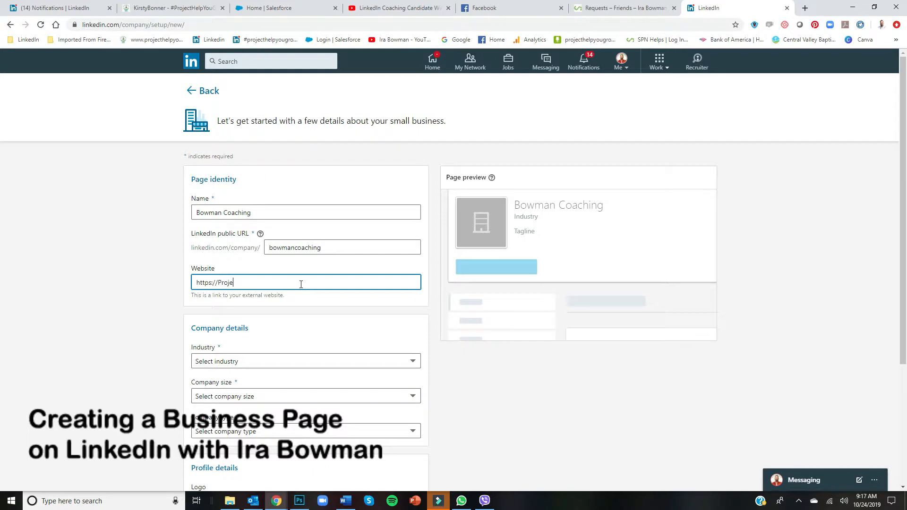
pyautogui.write('ctHelp')
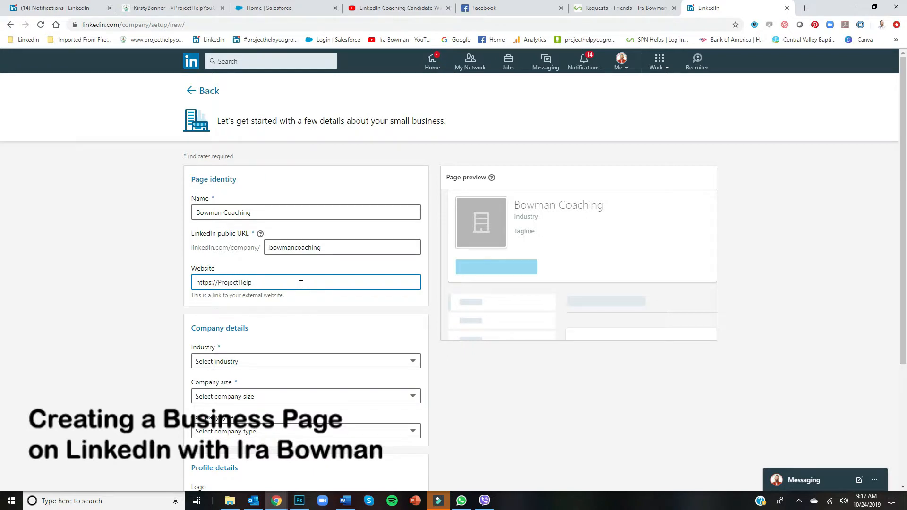
pyautogui.write('Grow')
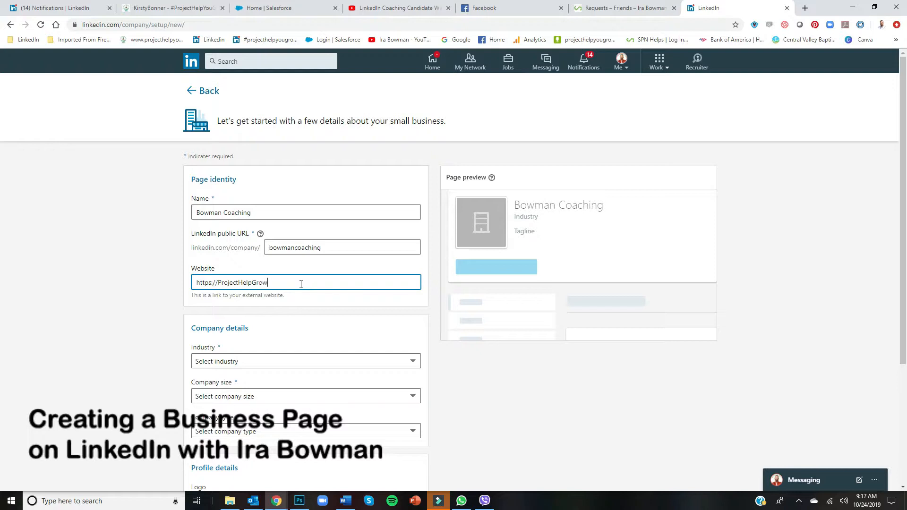
pyautogui.write('You')
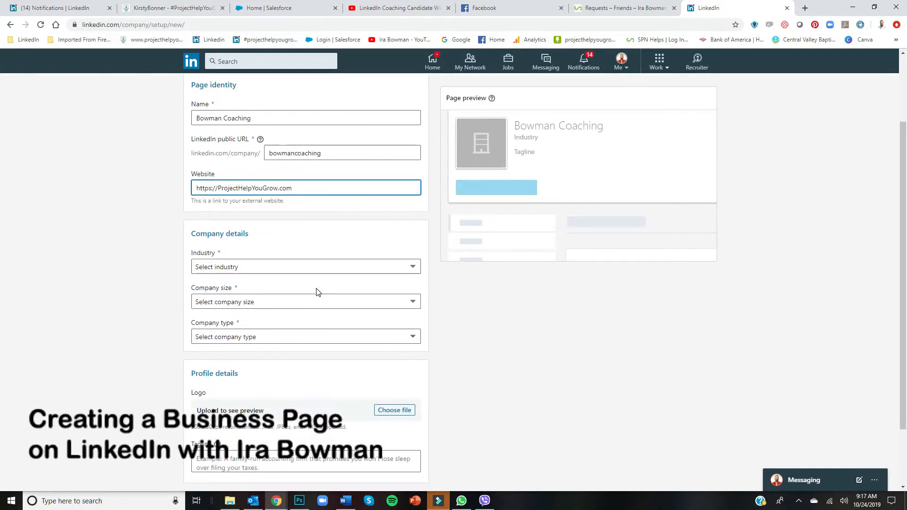
# Step: Set industry Professional Training & Coaching, size 0–1 employees and company type Self-employed
pyautogui.click(305, 267)
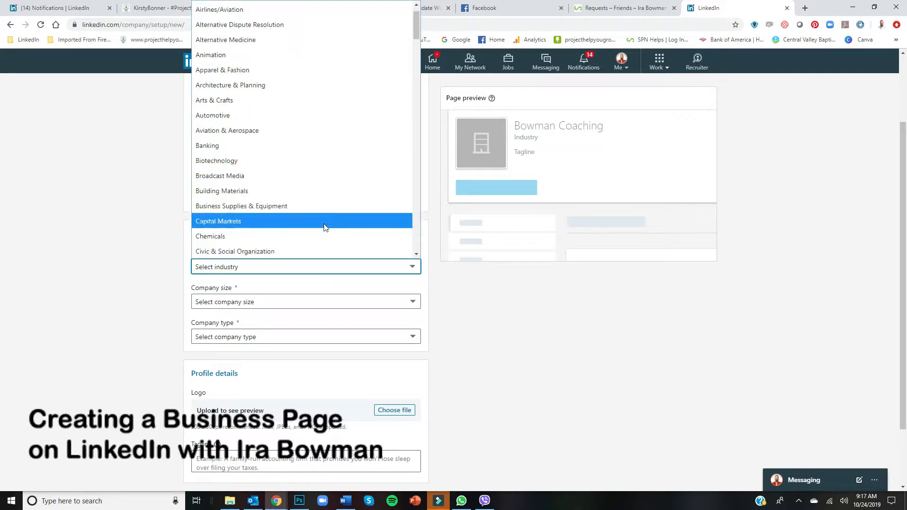
pyautogui.scroll(3)
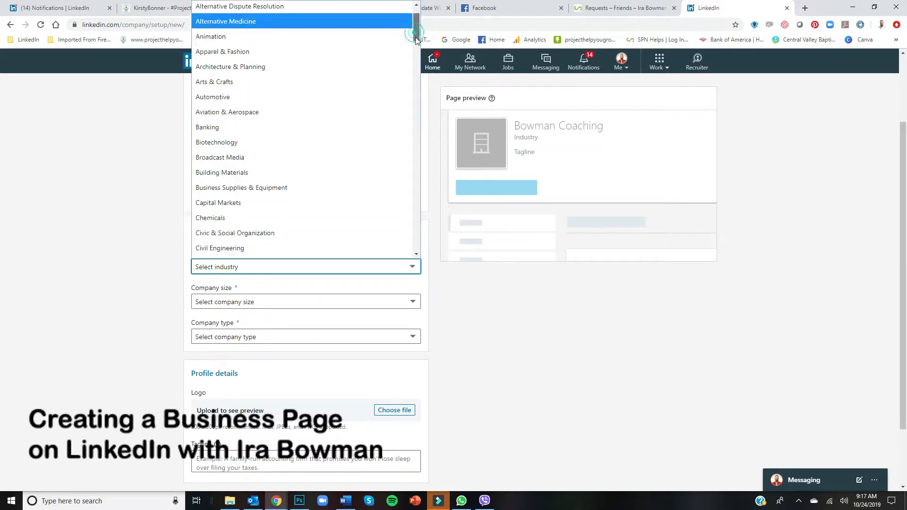
pyautogui.scroll(-3)
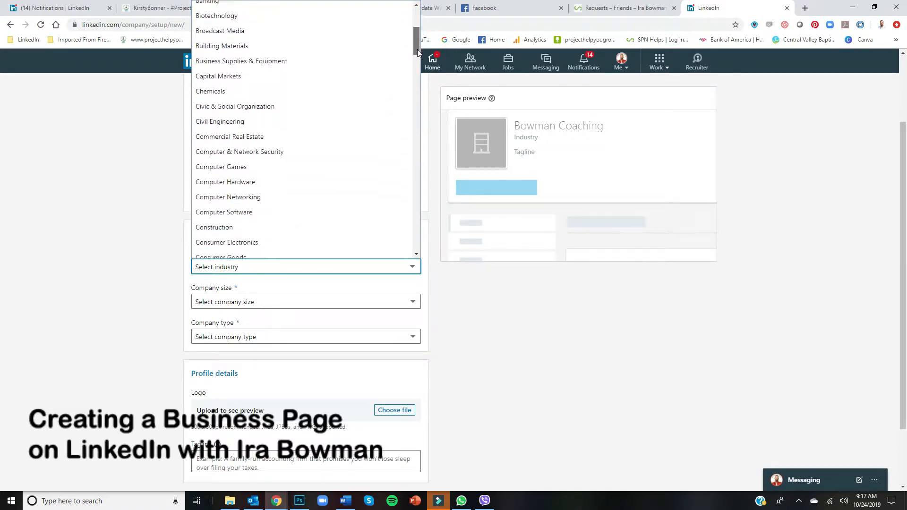
pyautogui.scroll(-3)
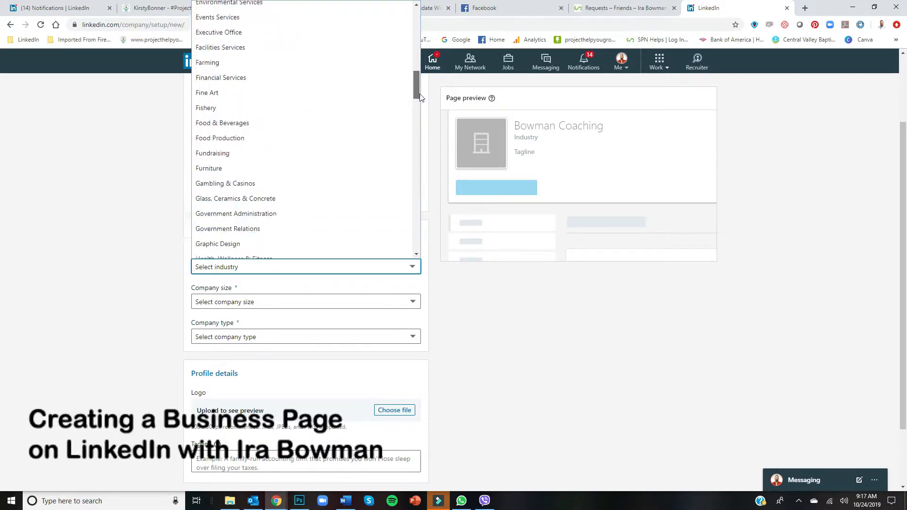
pyautogui.scroll(-3)
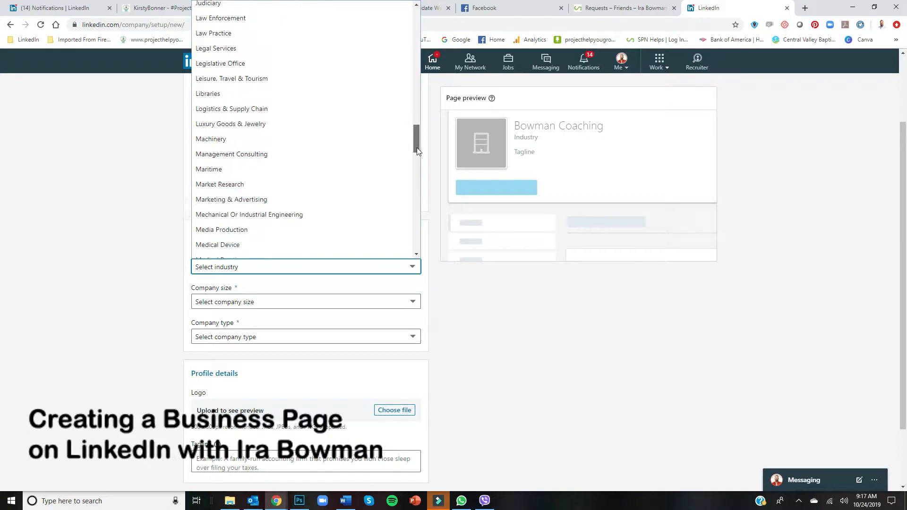
pyautogui.scroll(-3)
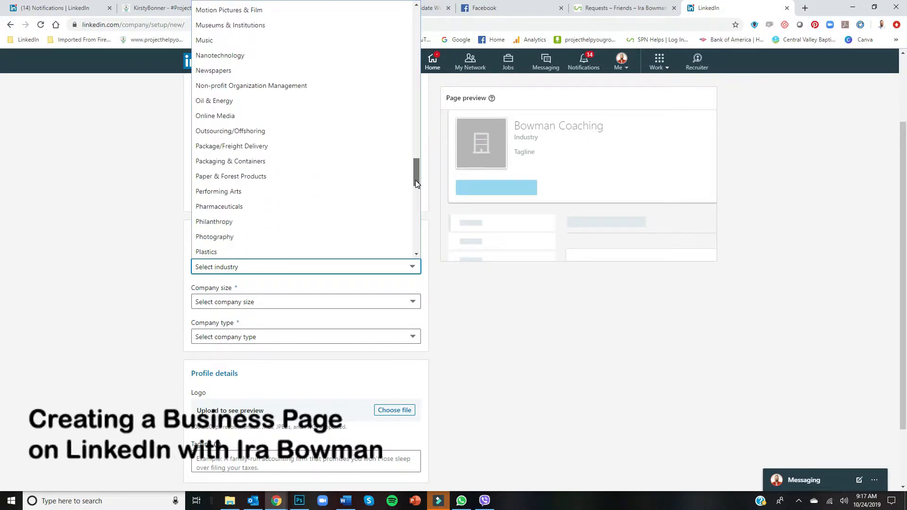
pyautogui.scroll(-3)
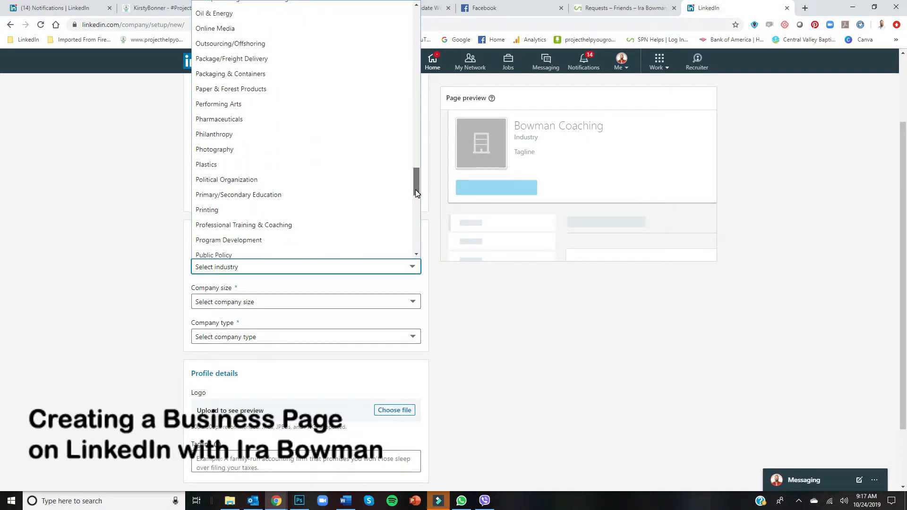
pyautogui.click(243, 225)
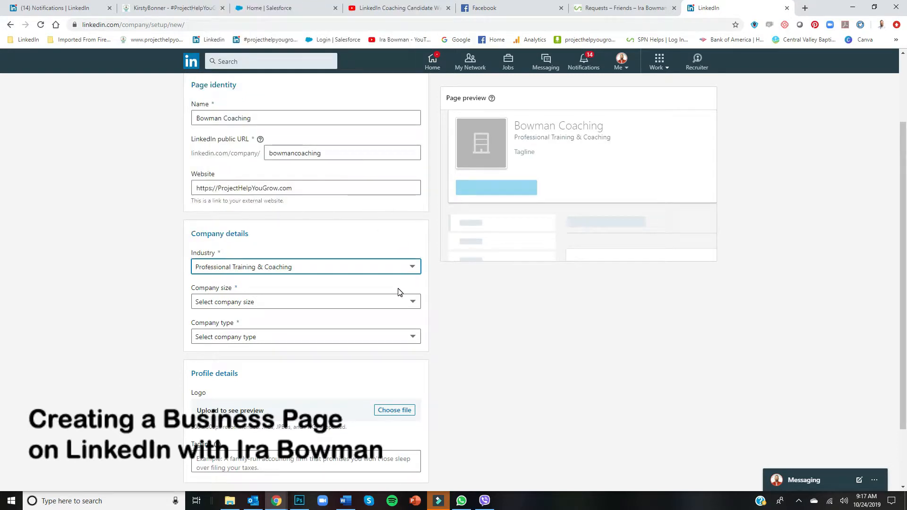
pyautogui.click(306, 301)
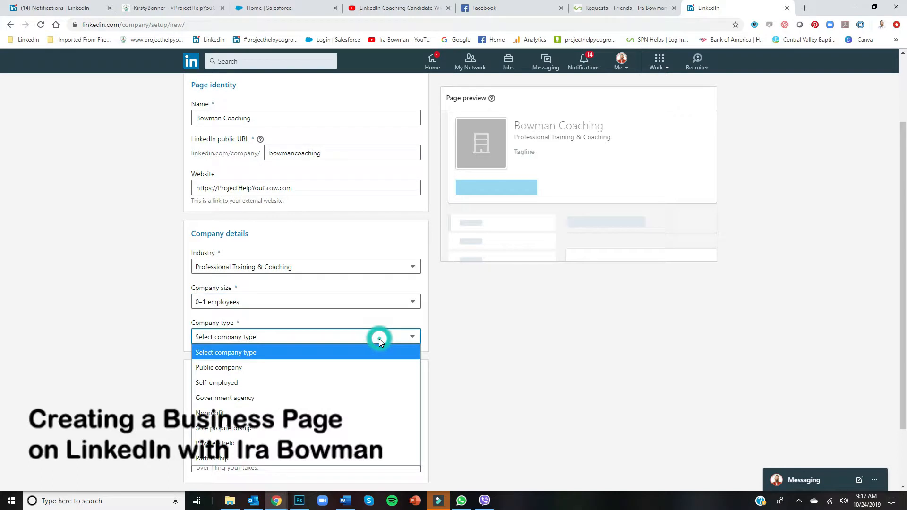
pyautogui.moveTo(360, 382)
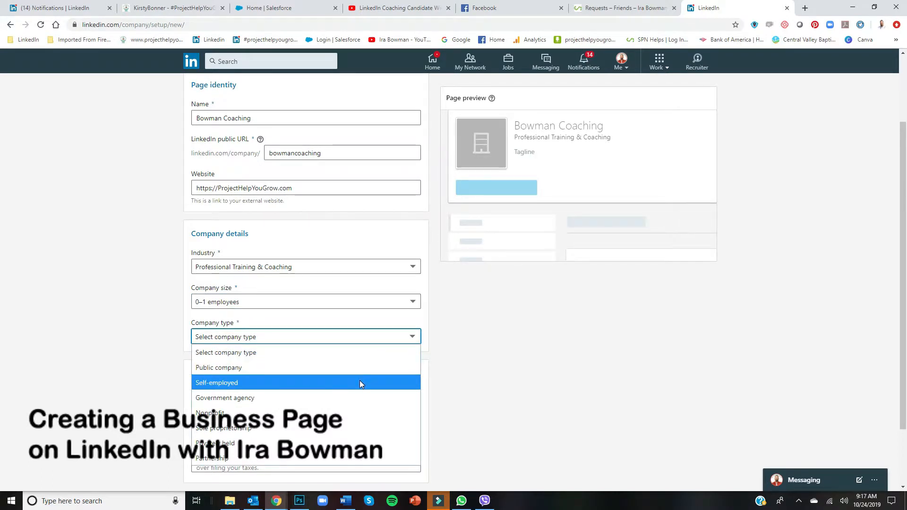
pyautogui.moveTo(361, 414)
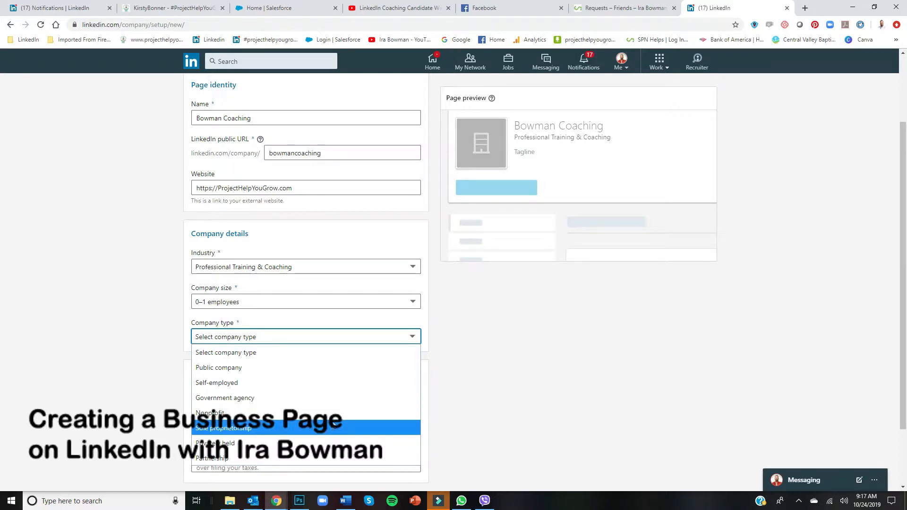
pyautogui.click(216, 382)
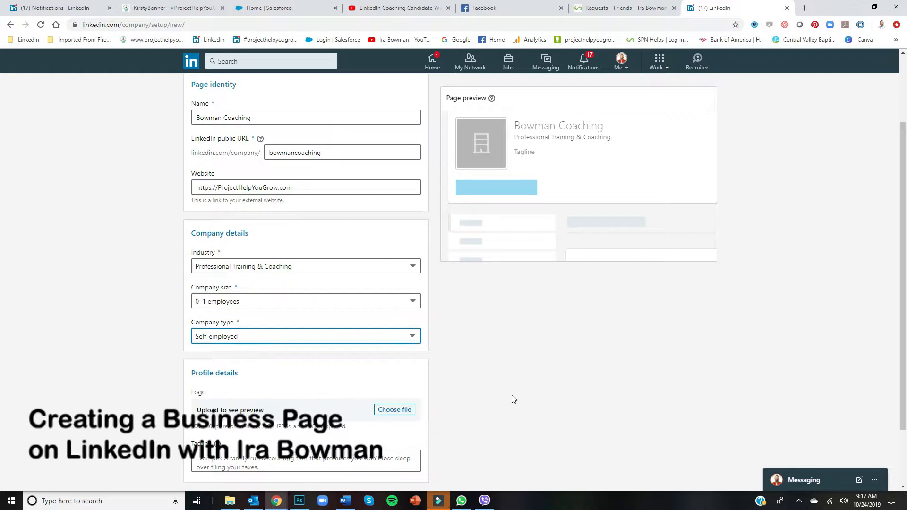
# Step: Upload Bowman Coaching.jpg as the page logo
pyautogui.scroll(-3)
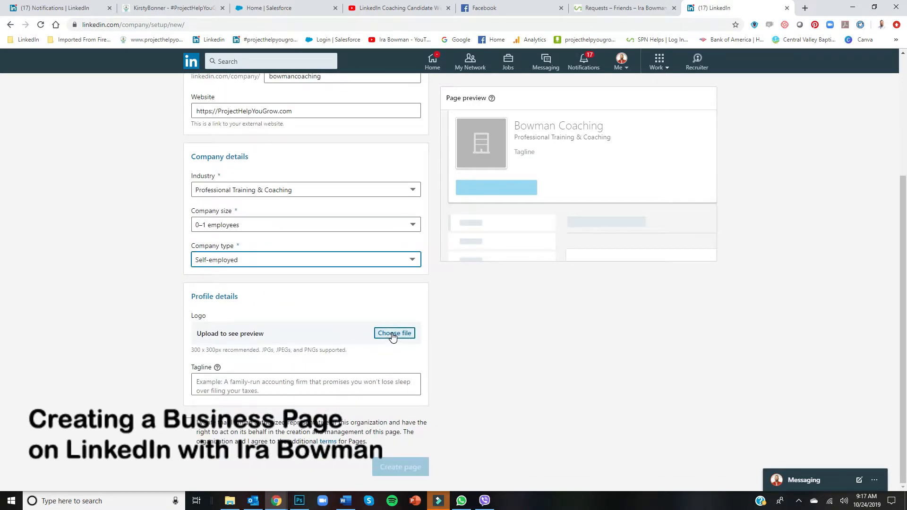
pyautogui.click(394, 332)
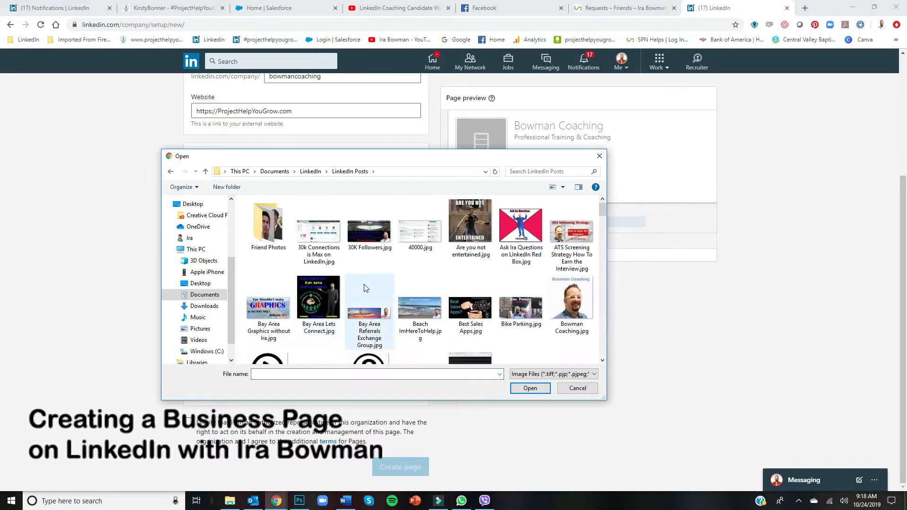
pyautogui.click(571, 220)
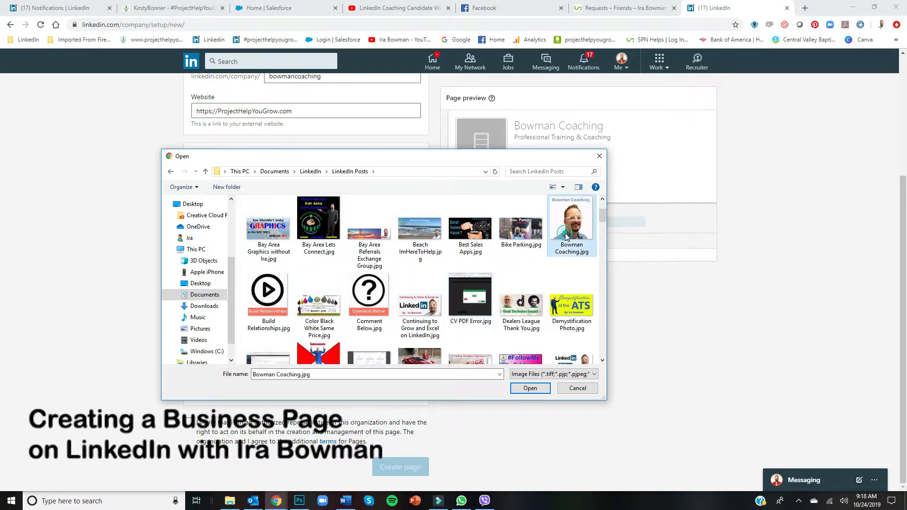
pyautogui.click(529, 388)
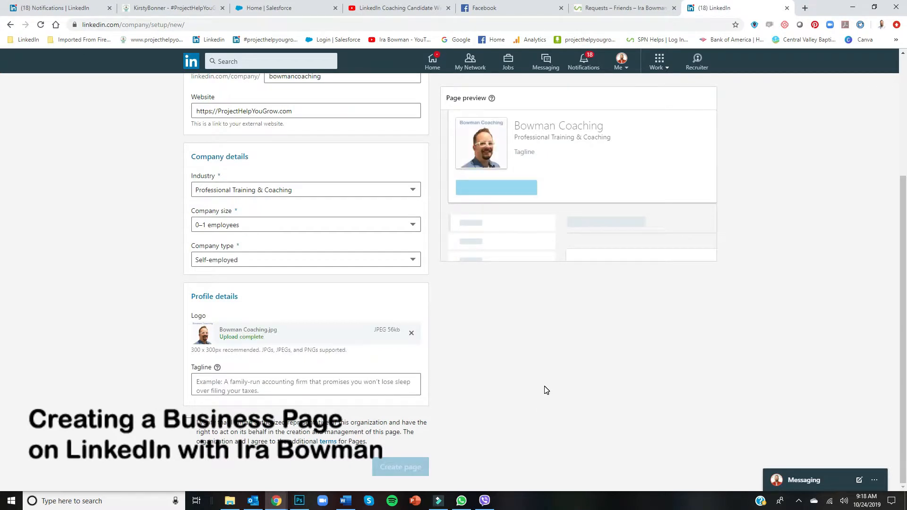
pyautogui.click(305, 385)
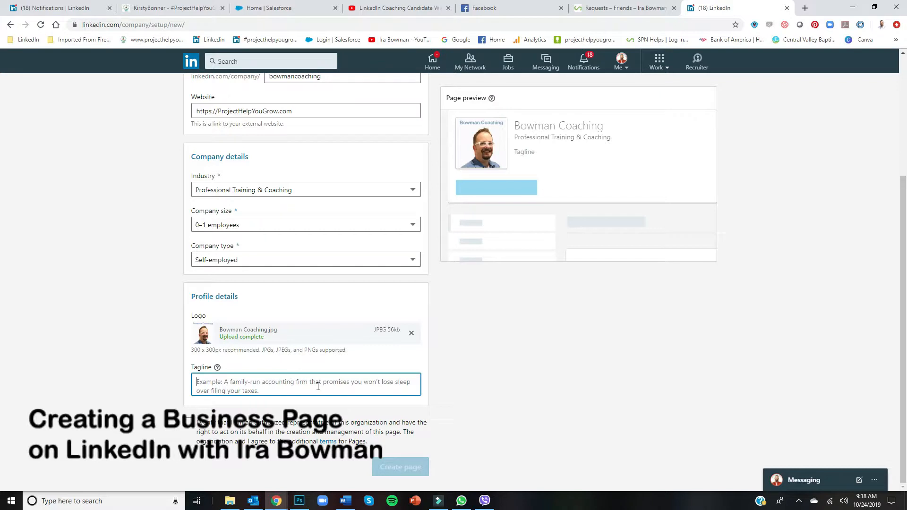
# Step: Write the tagline opening: Want to grow your network or excel on LinkedIn? If you need help..
pyautogui.write('Want')
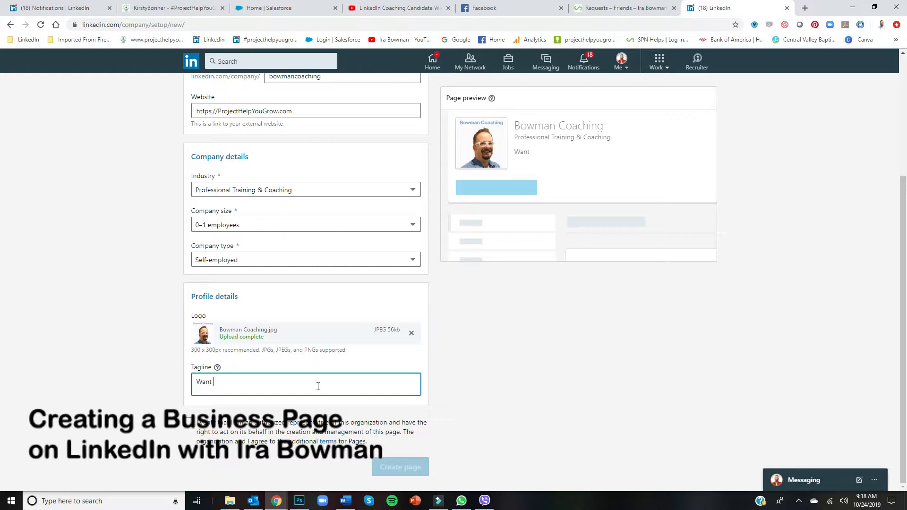
pyautogui.write('to excel')
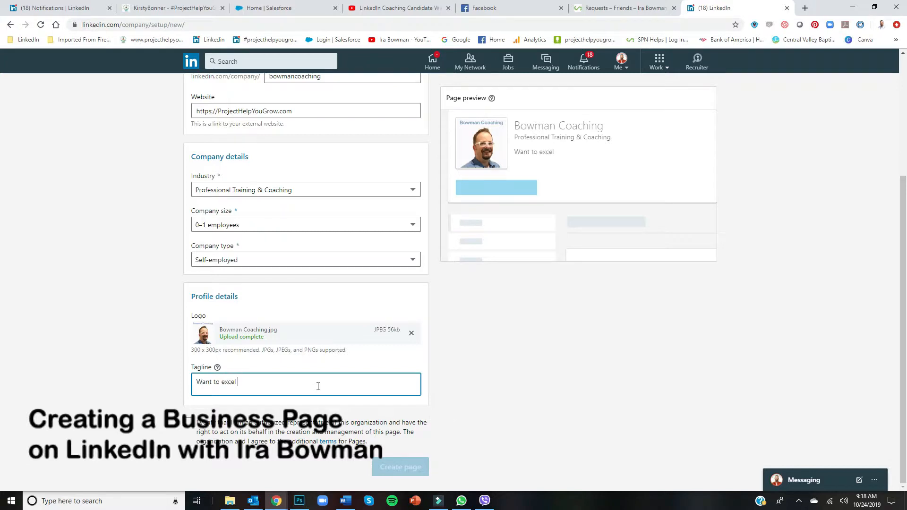
pyautogui.write('or')
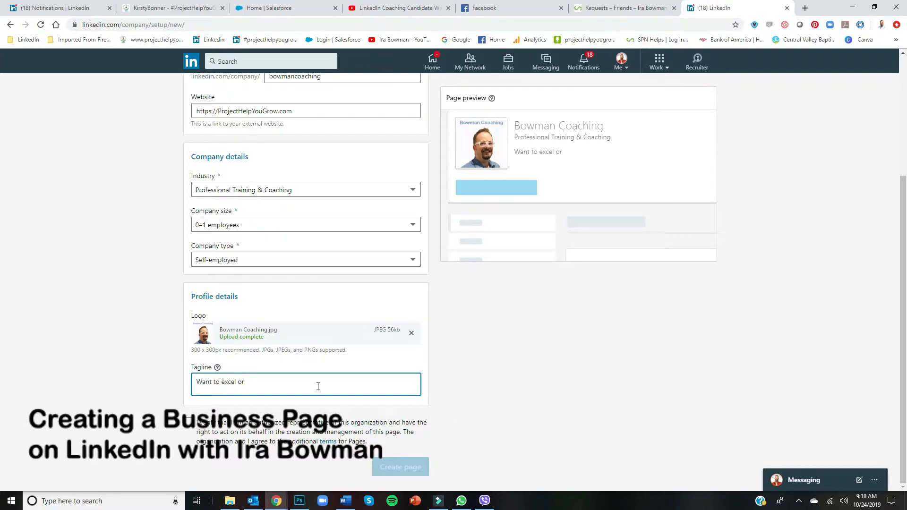
pyautogui.write('grow')
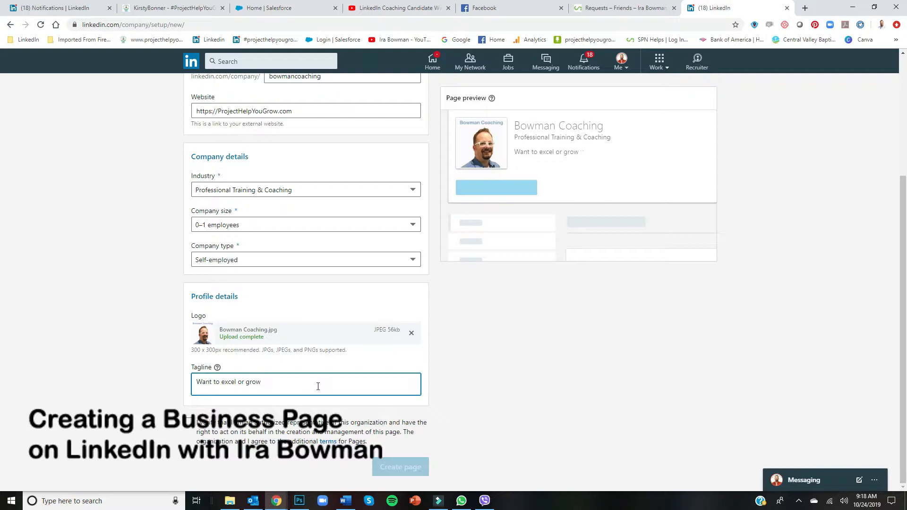
pyautogui.press('Backspace')
pyautogui.write(' your')
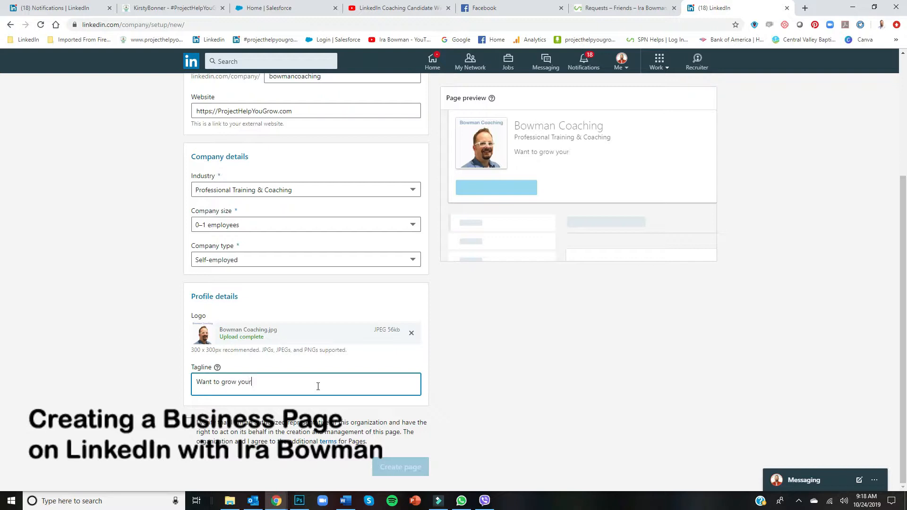
pyautogui.write('netw')
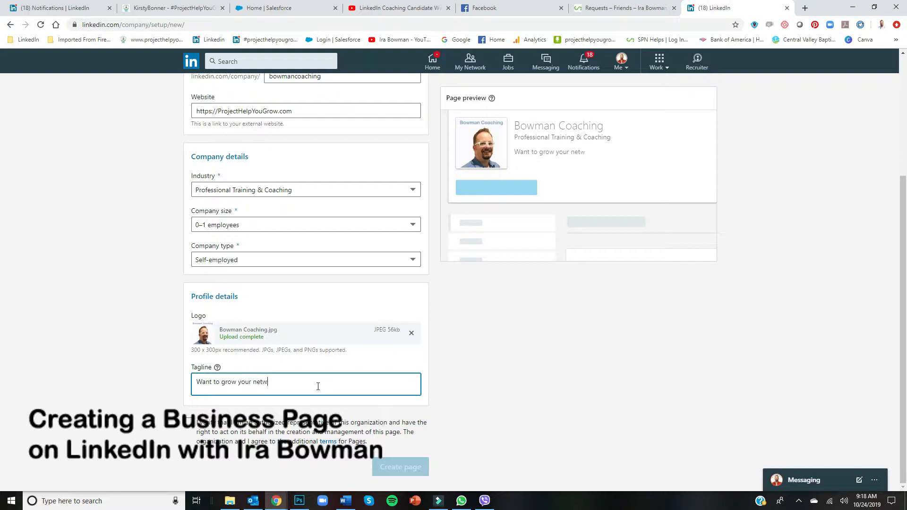
pyautogui.write('ork or excel on LinkedI')
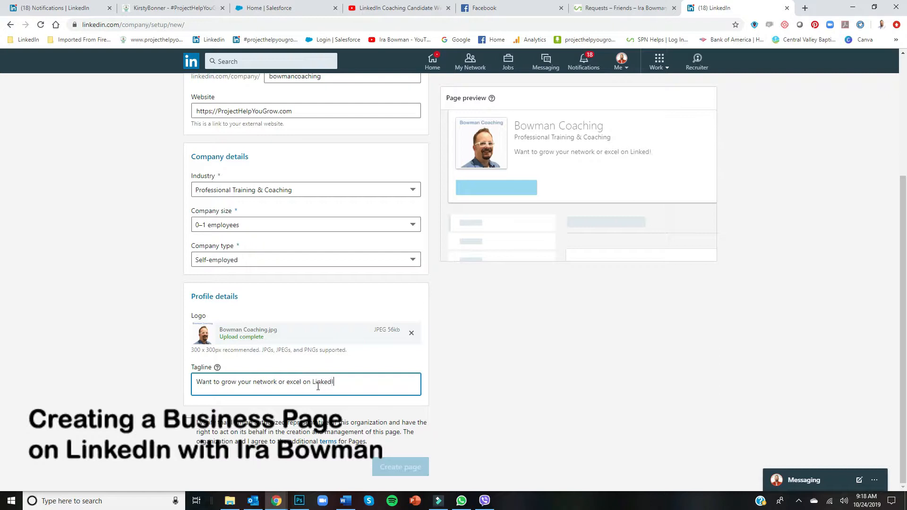
pyautogui.write('?')
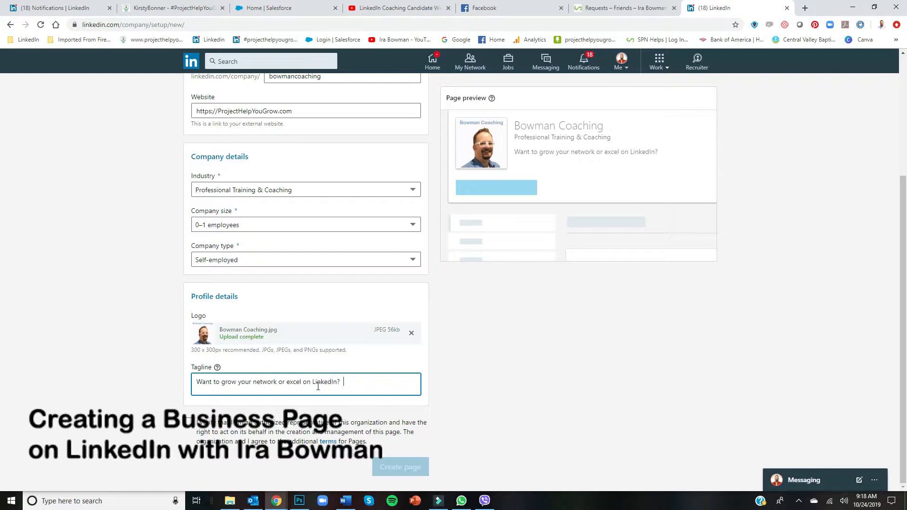
pyautogui.write("If you need help, I'm here for you at a small")
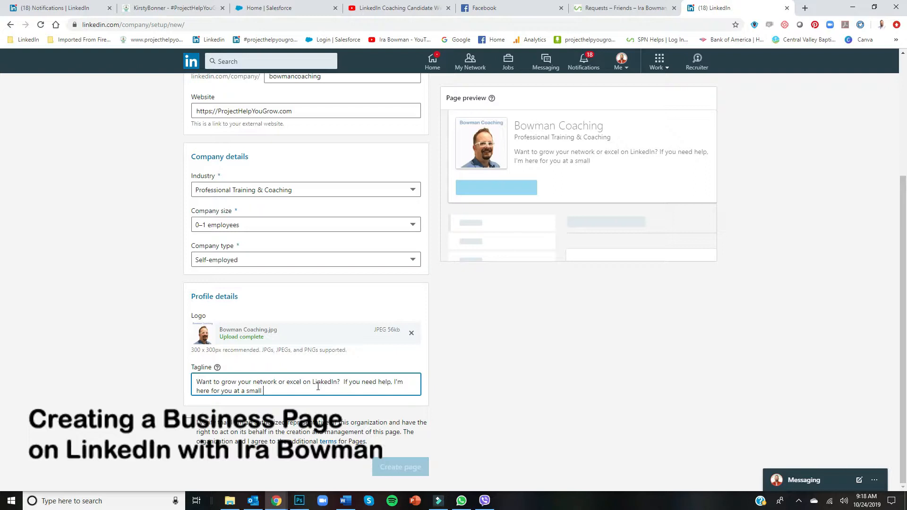
# Step: Finish the tagline with a low hourly rate, trim it under 120 characters, and create the page
pyautogui.press('Backspace')
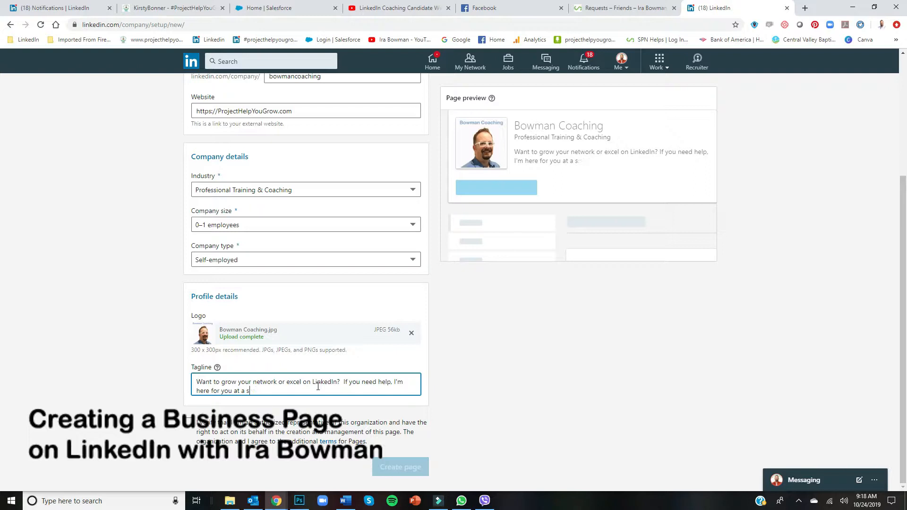
pyautogui.write('low hourly re')
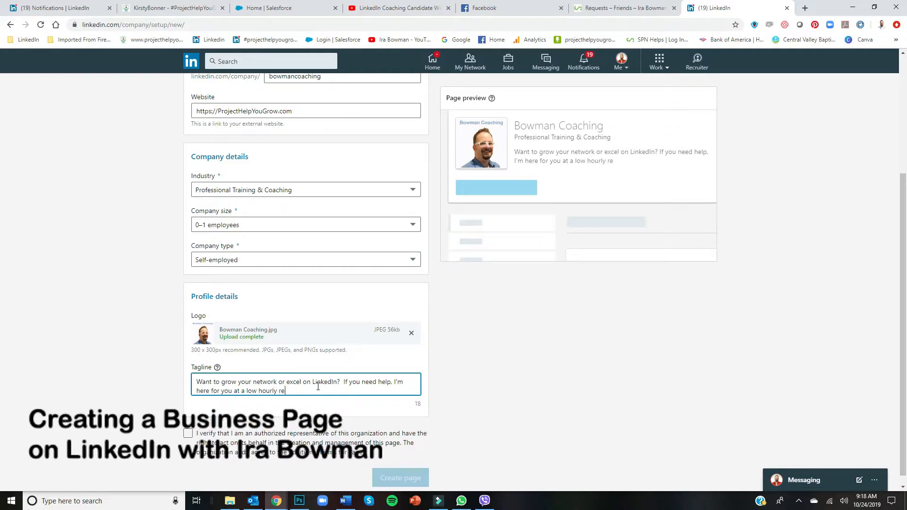
pyautogui.write('ate.')
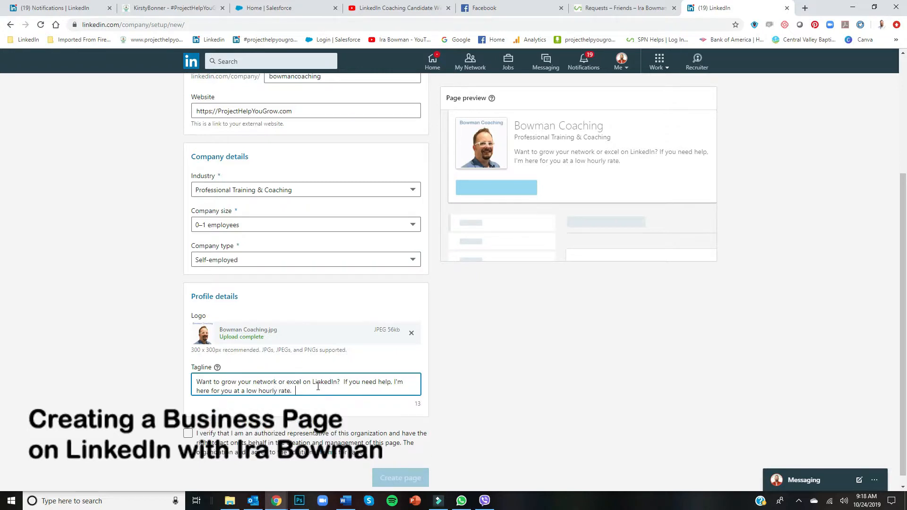
pyautogui.write('I can help you')
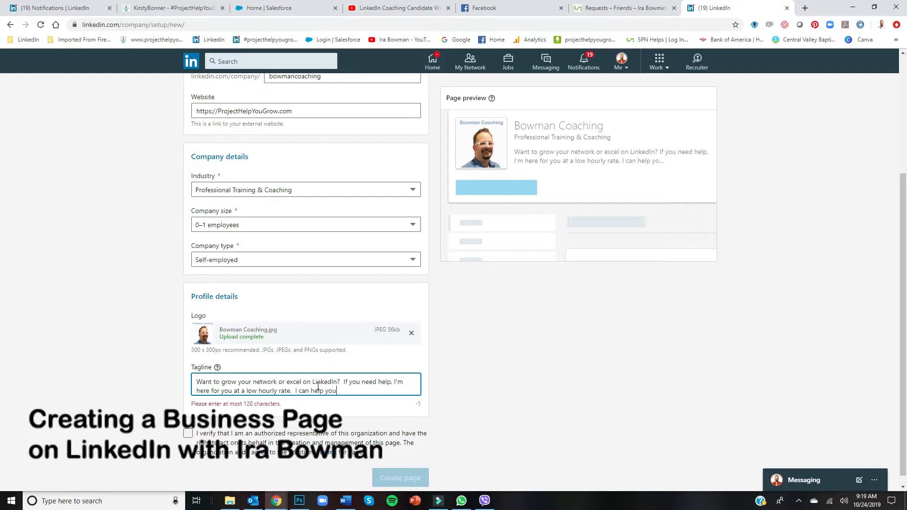
pyautogui.write('b')
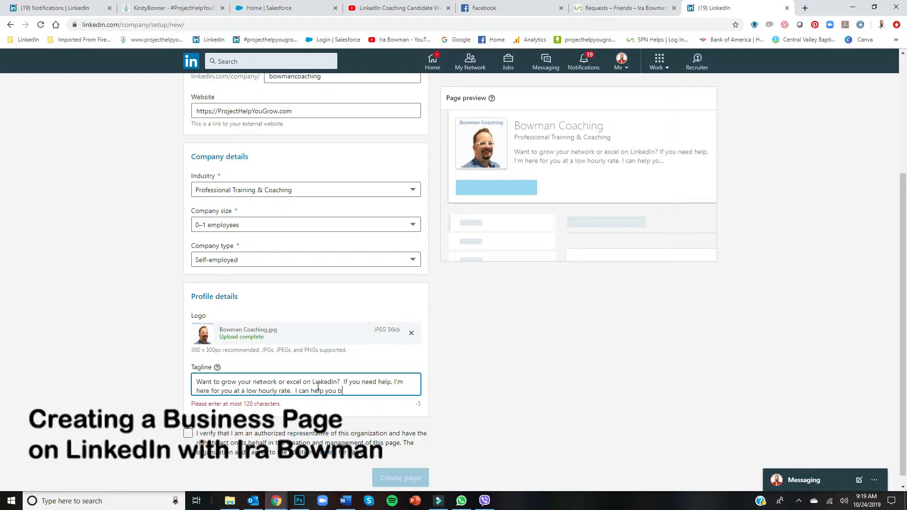
pyautogui.press('Backspace')
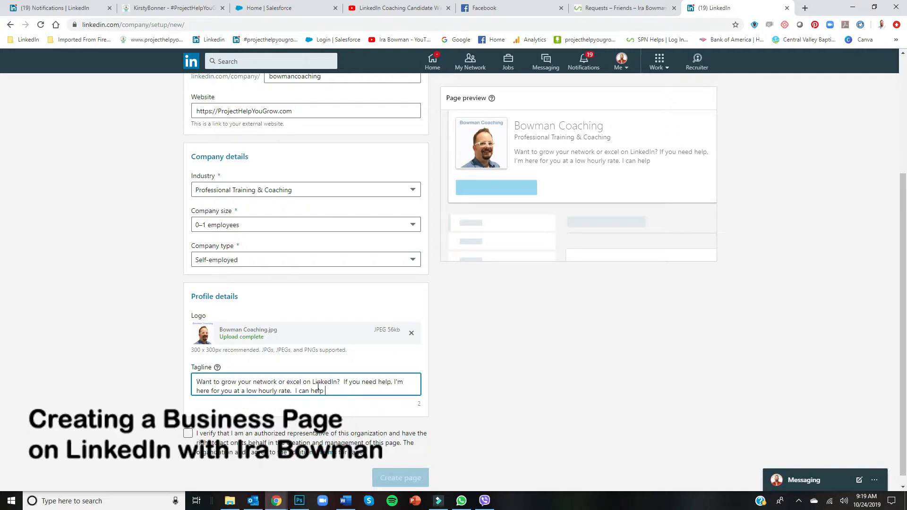
pyautogui.press('backspace')
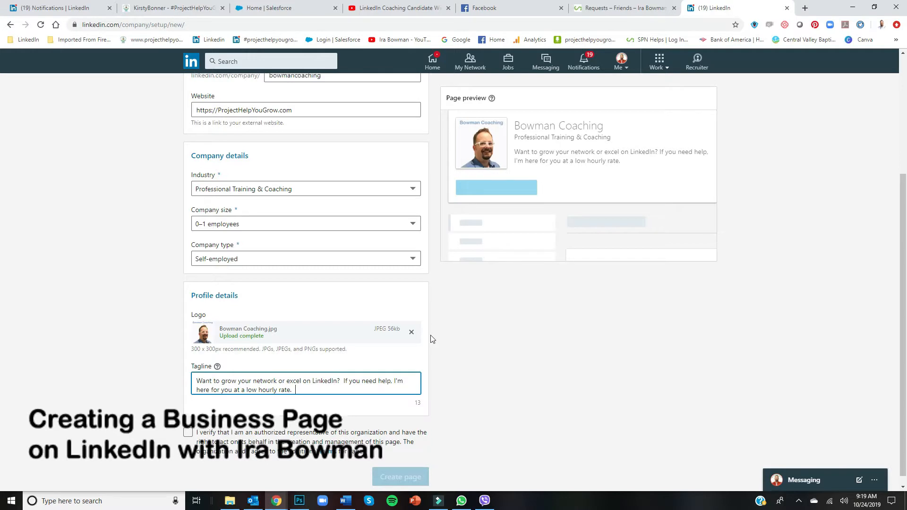
pyautogui.click(187, 422)
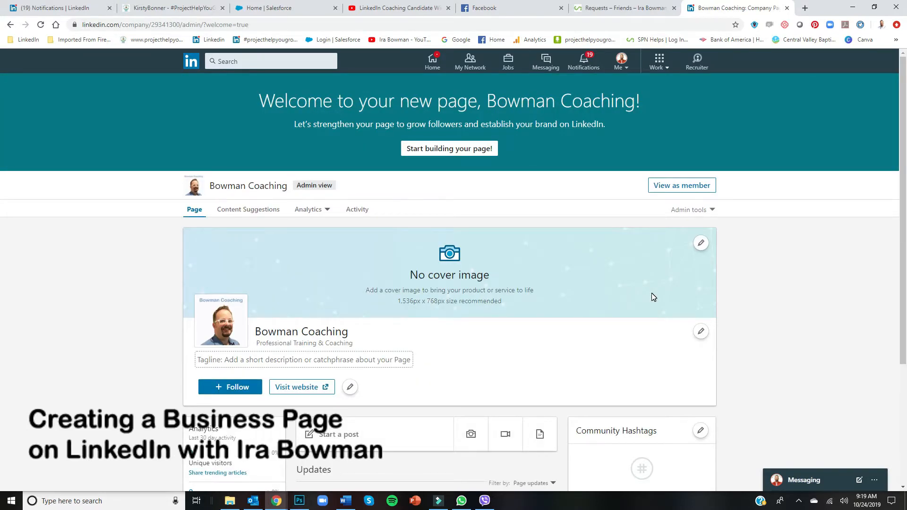
# Step: Scroll the new Bowman Coaching admin page down to the Community Hashtags section
pyautogui.scroll(-3)
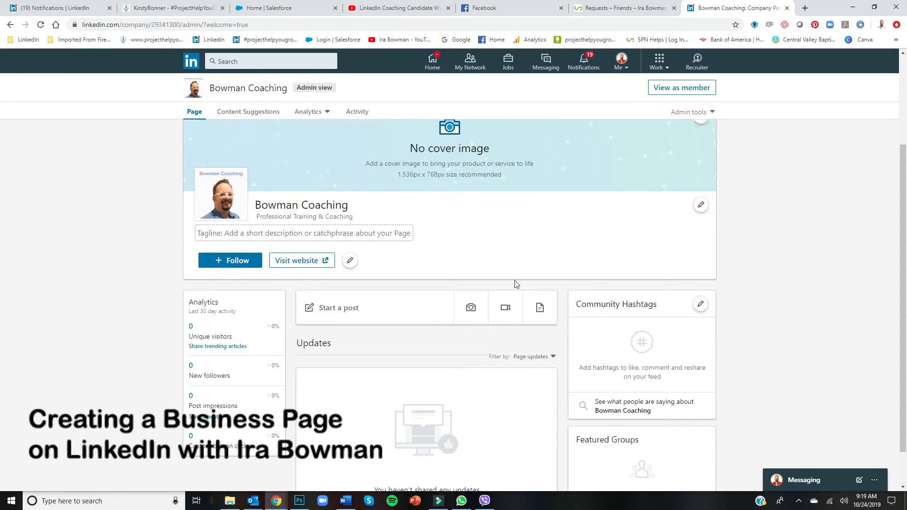
pyautogui.scroll(-3)
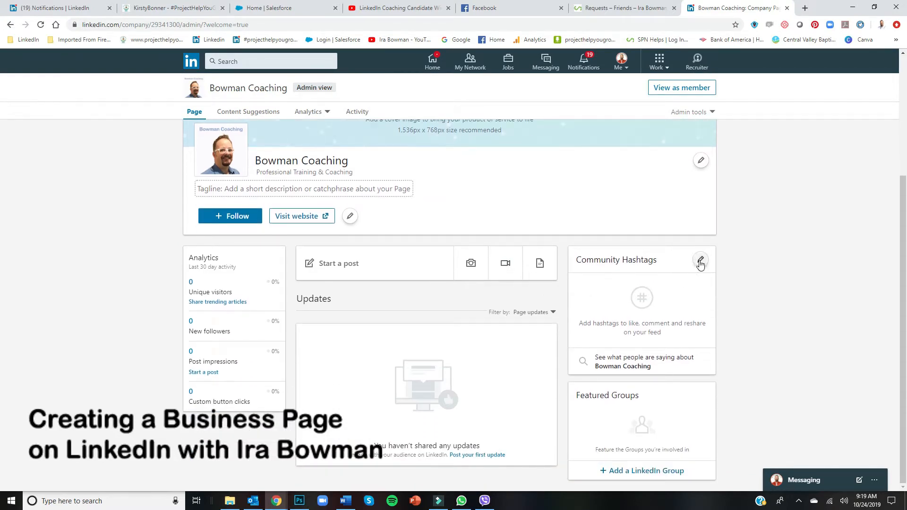
pyautogui.moveTo(670, 304)
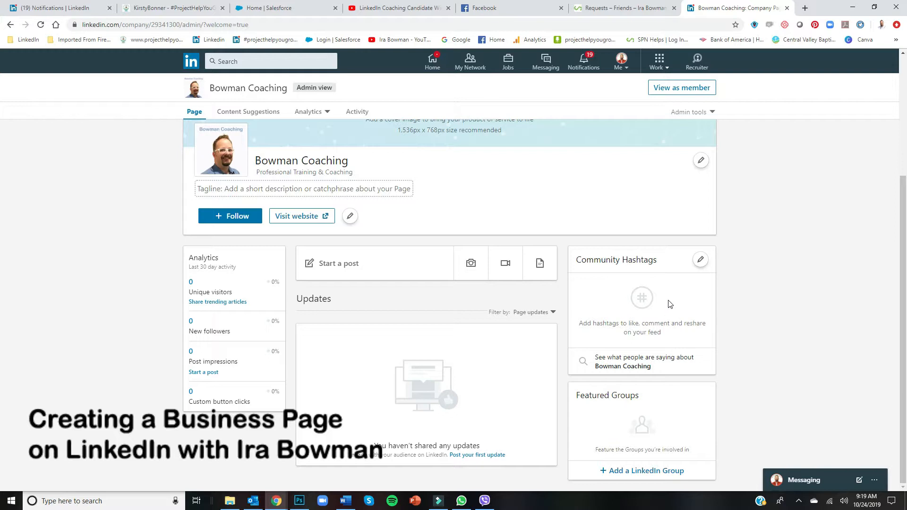
# Step: Add #ira as a community hashtag, save it and close the editing dialog
pyautogui.click(699, 259)
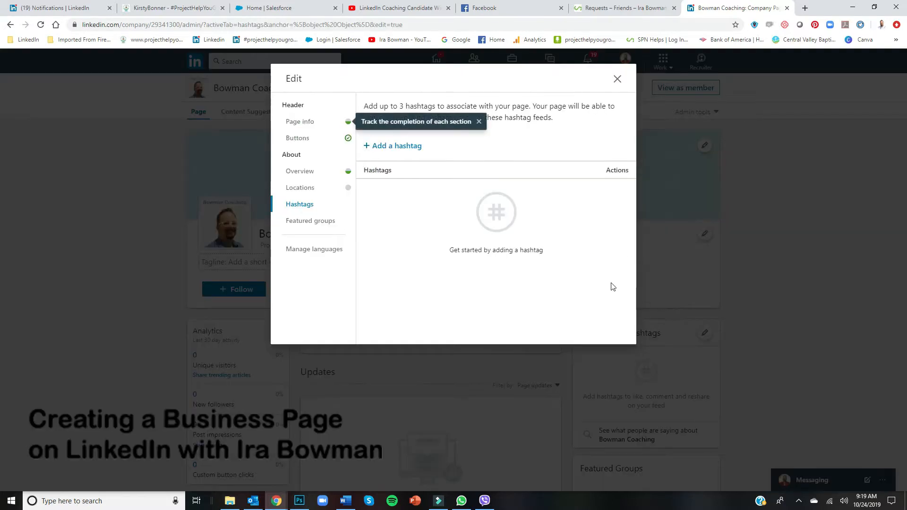
pyautogui.moveTo(479, 228)
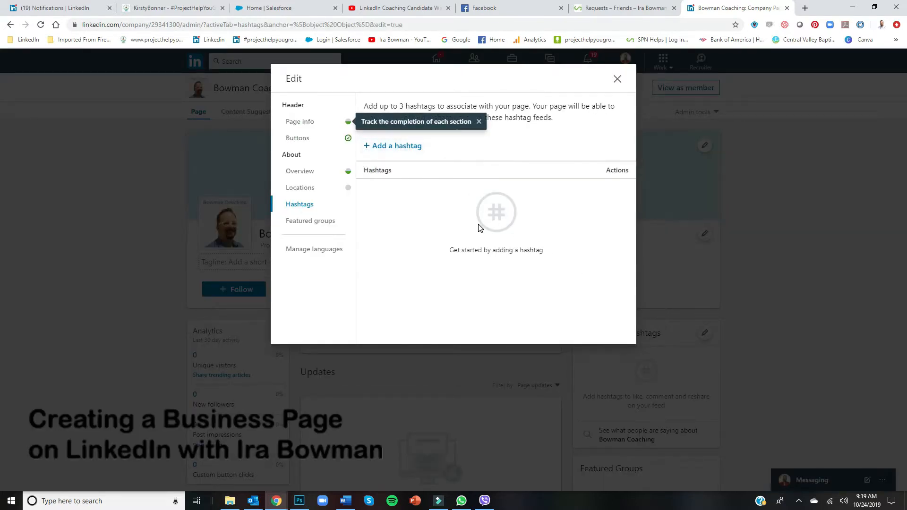
pyautogui.click(477, 122)
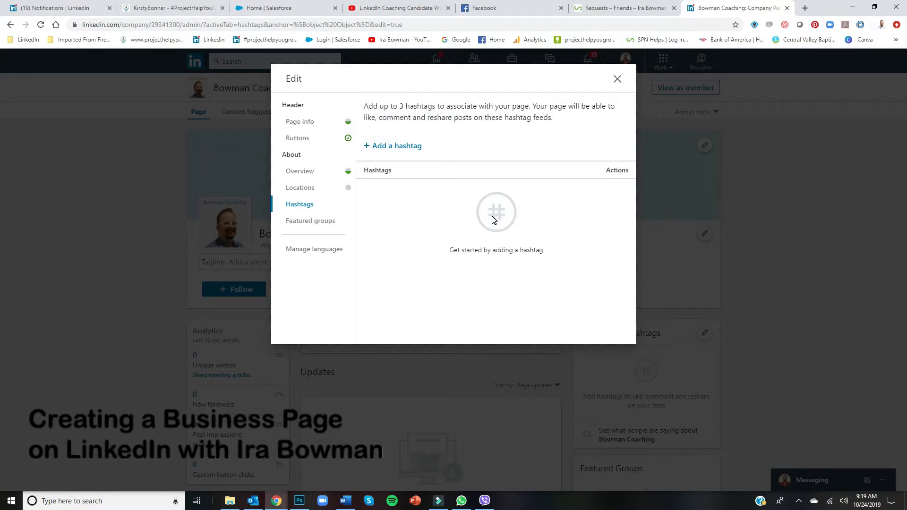
pyautogui.click(392, 146)
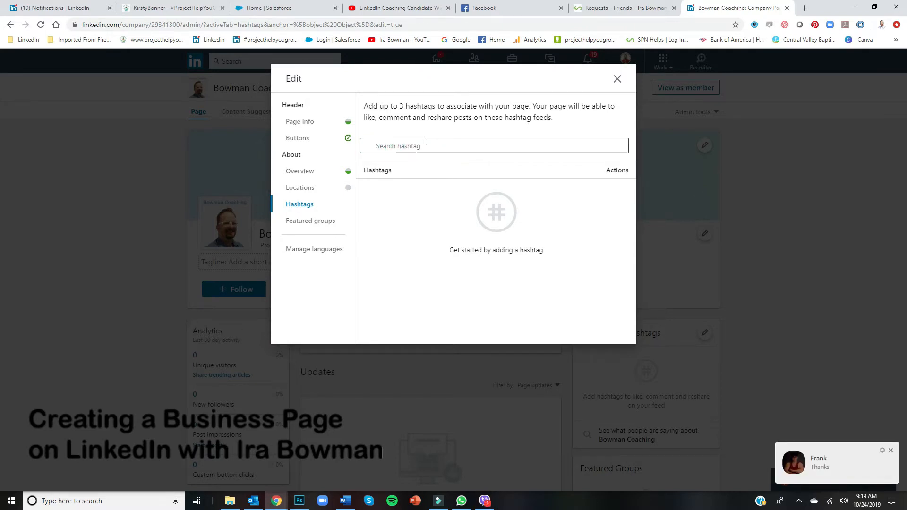
pyautogui.write('IRA')
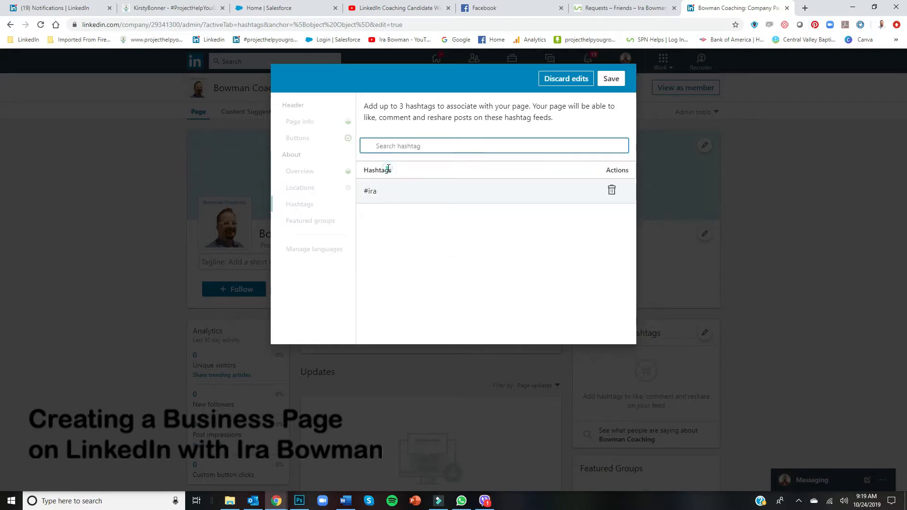
pyautogui.click(610, 78)
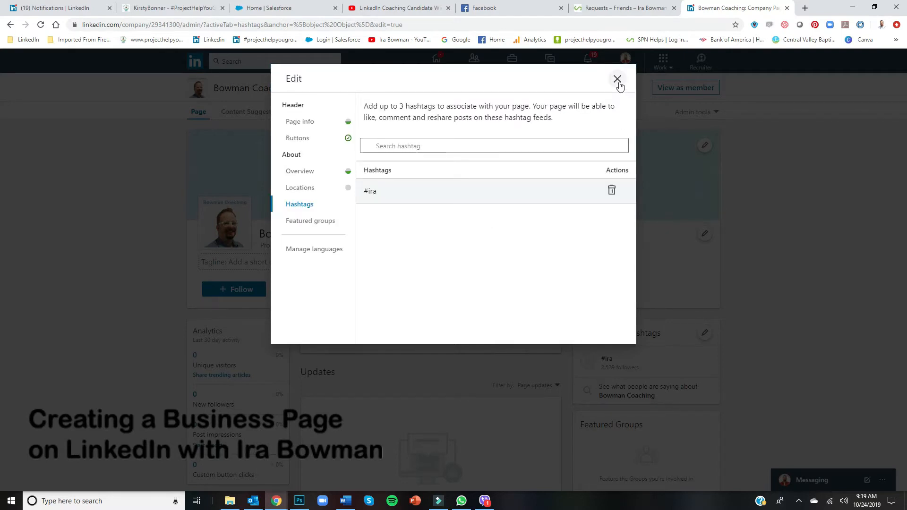
pyautogui.click(617, 79)
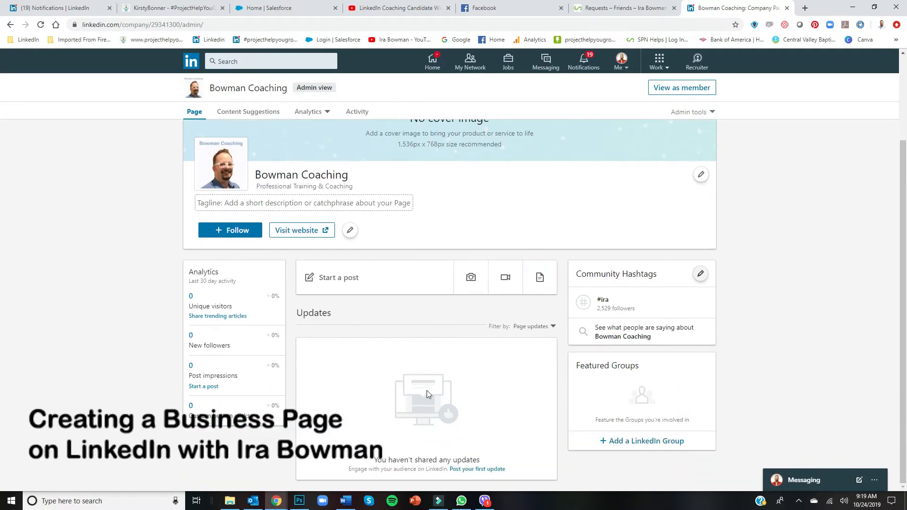
# Step: Publish a welcome post: Thank you for visiting my new company page. If you need any help with LinkedIn, let's chat!
pyautogui.click(339, 277)
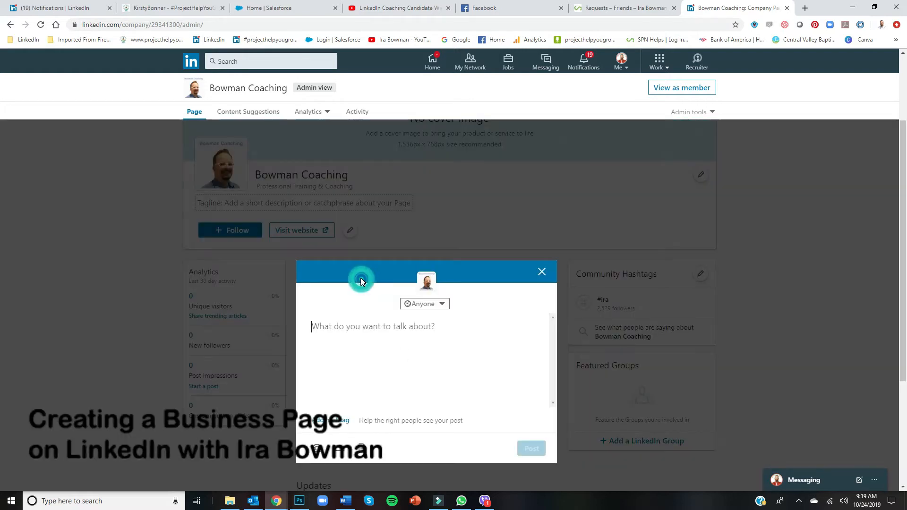
pyautogui.write('Thank you')
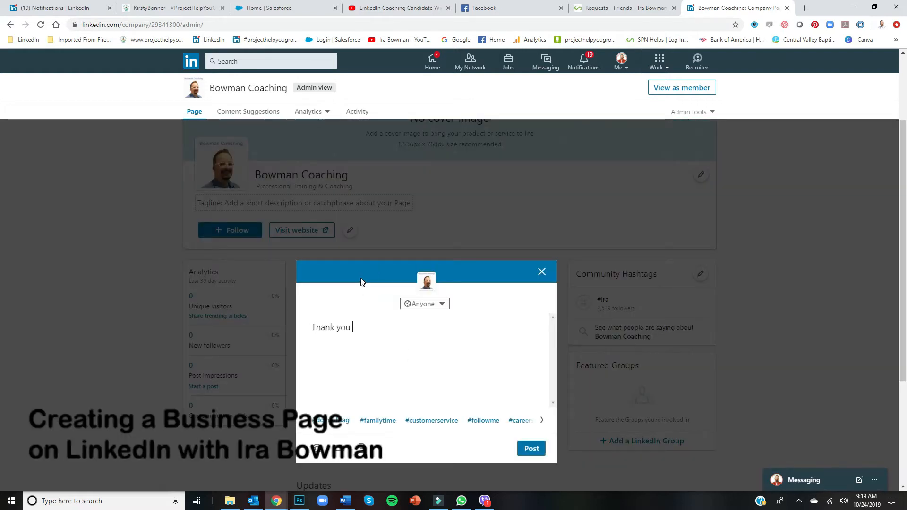
pyautogui.write('for visiting m')
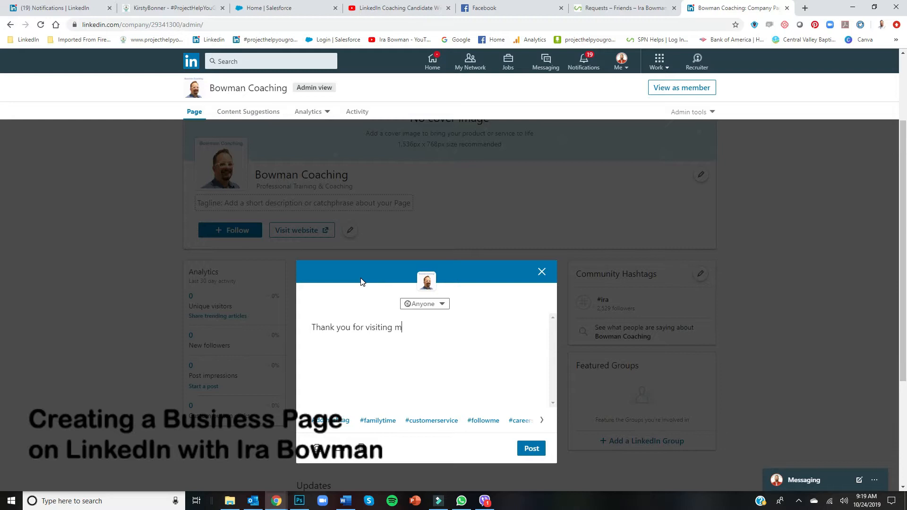
pyautogui.write('y new')
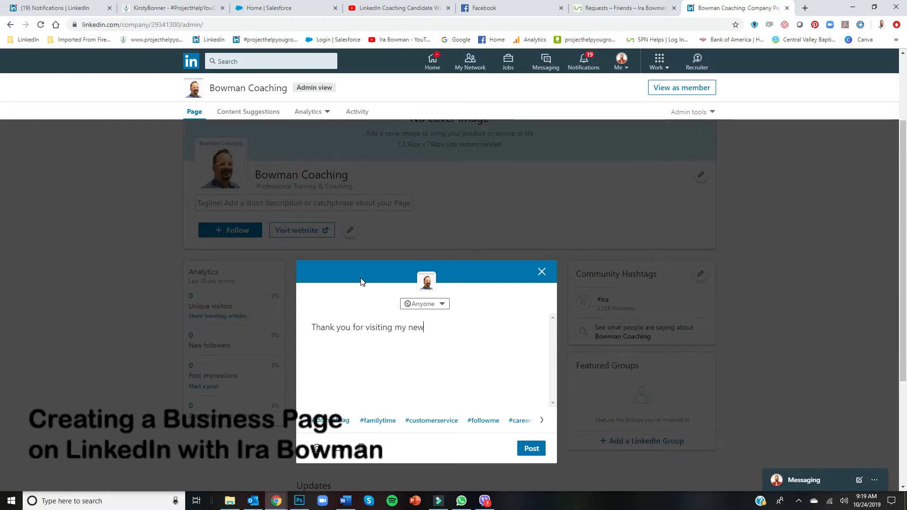
pyautogui.write('company')
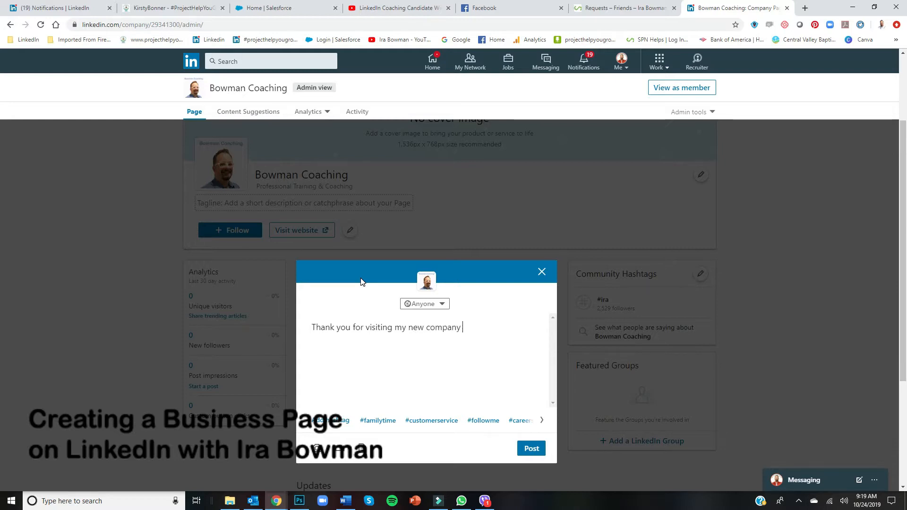
pyautogui.write('page.  If yo')
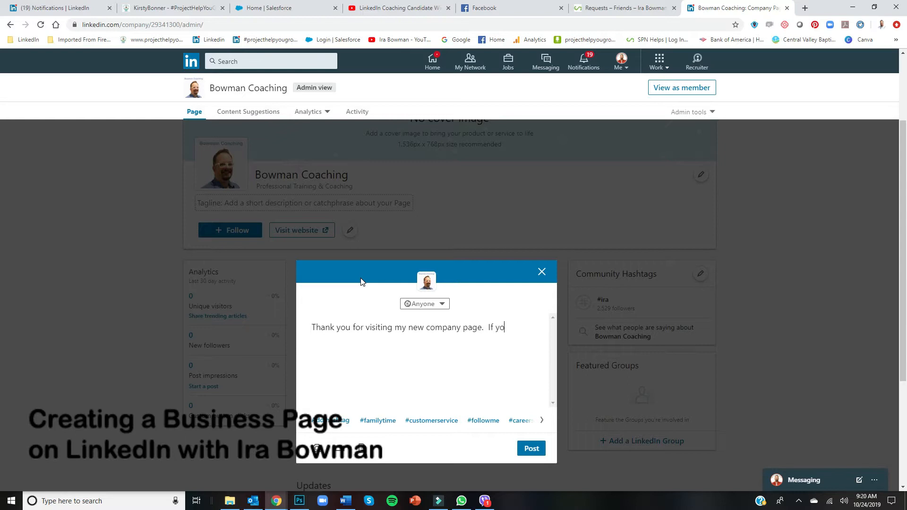
pyautogui.write('u need any help')
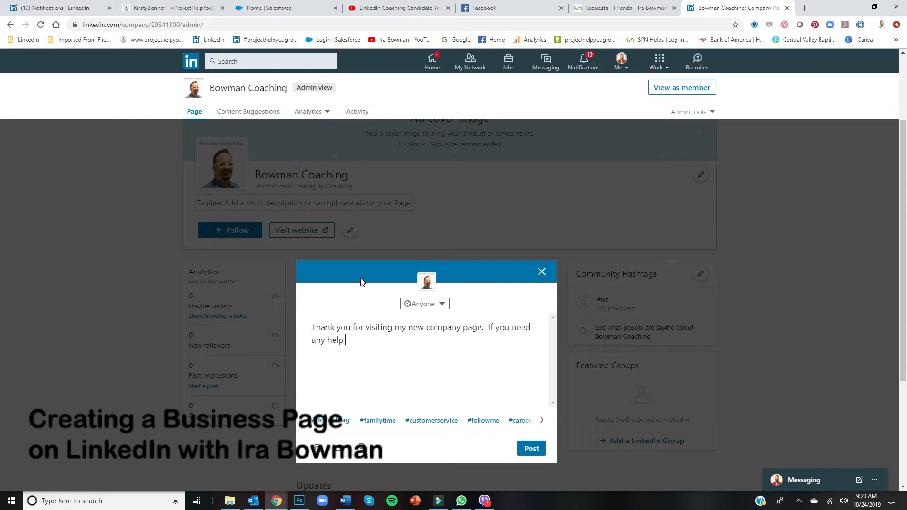
pyautogui.write('with Linke')
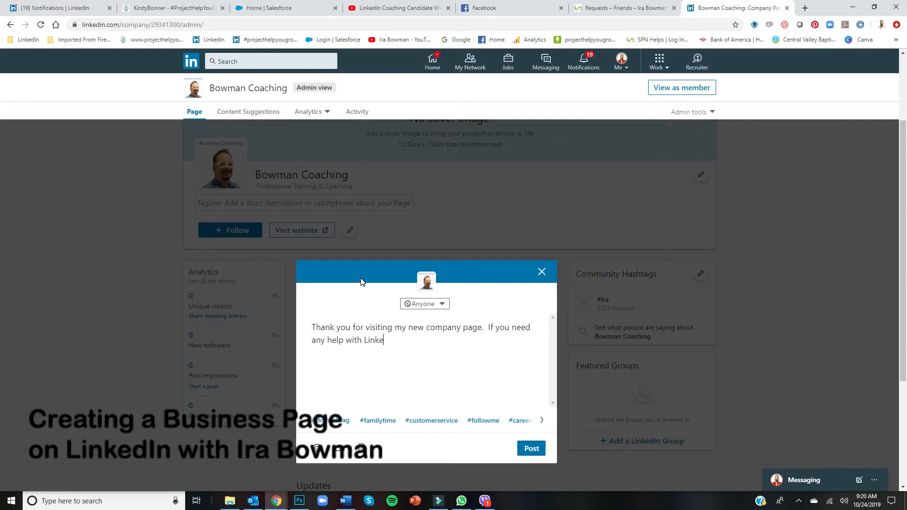
pyautogui.write('dIn, let')
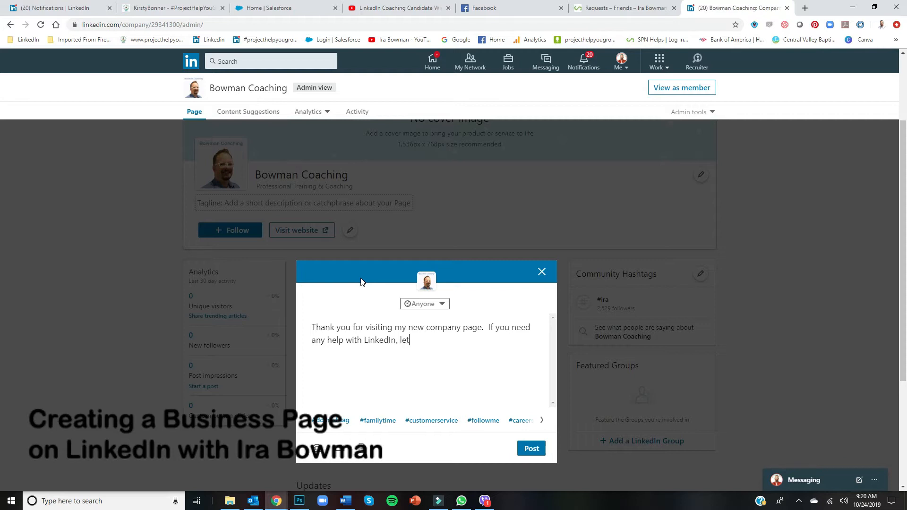
pyautogui.write("'s chat!")
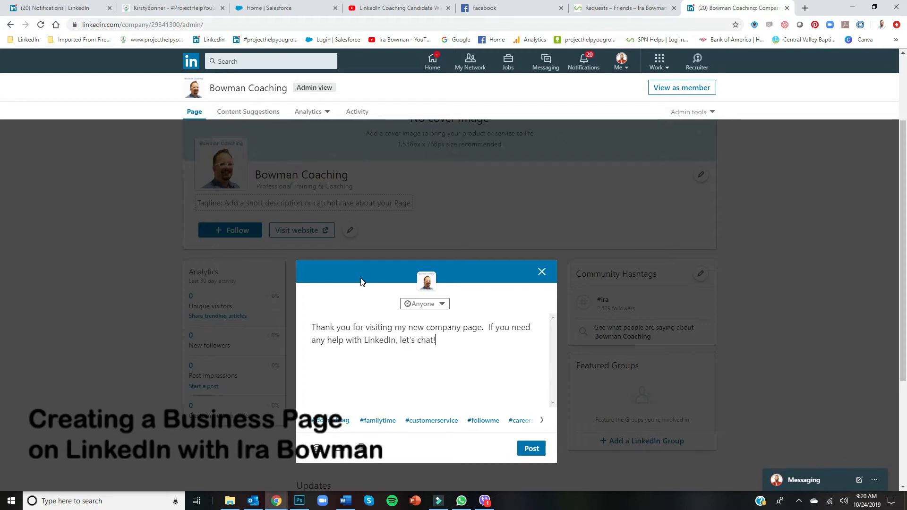
pyautogui.click(530, 447)
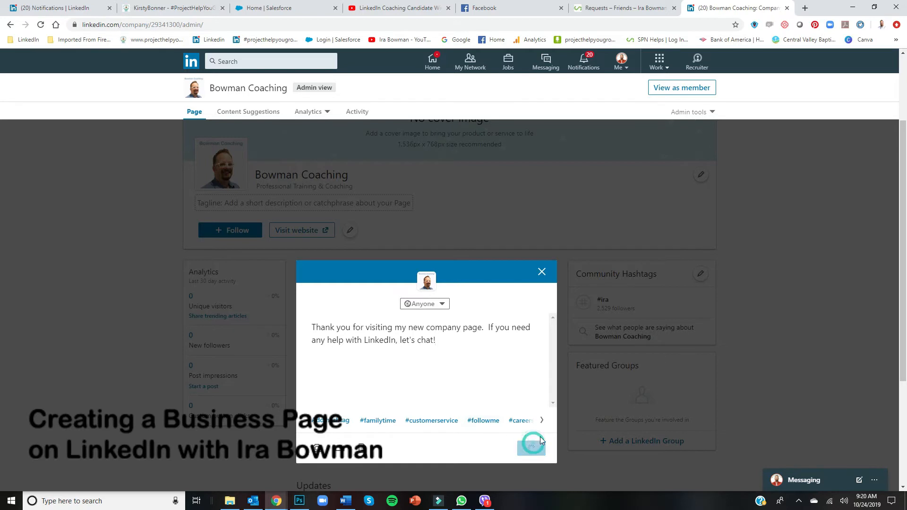
pyautogui.click(530, 447)
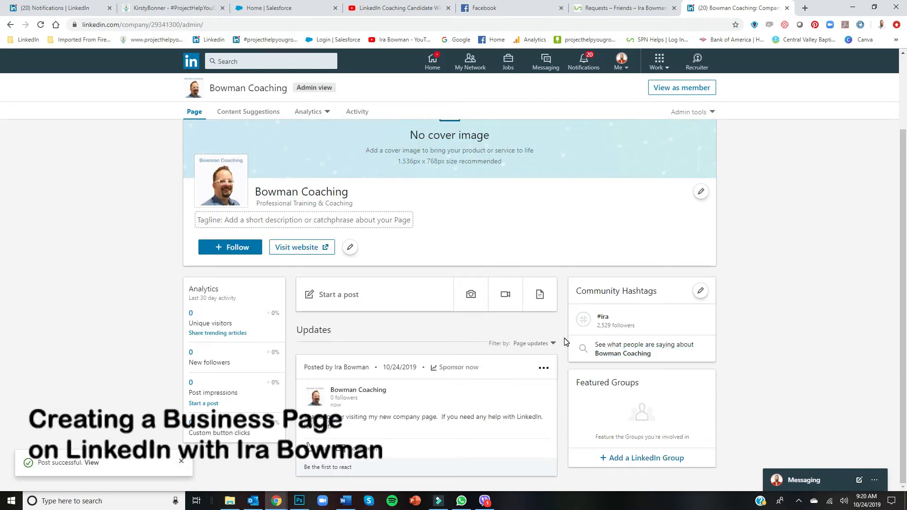
pyautogui.moveTo(640, 320)
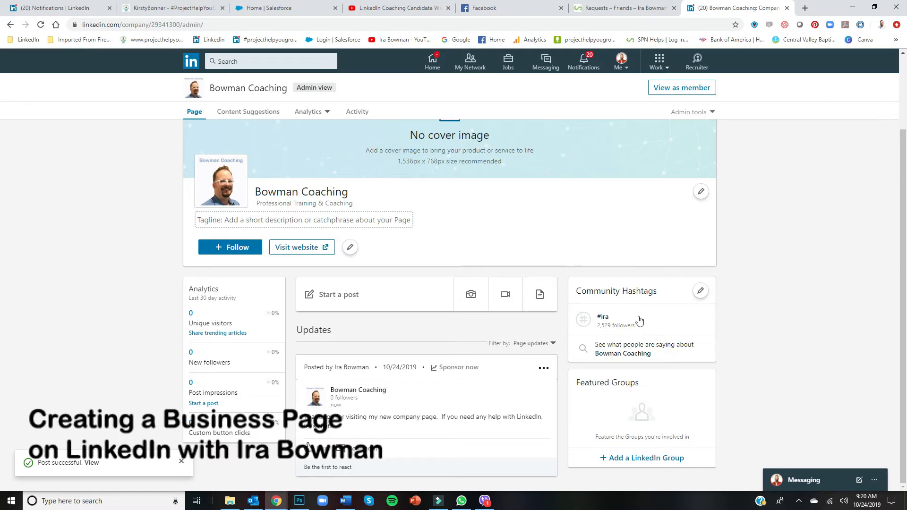
pyautogui.moveTo(224, 190)
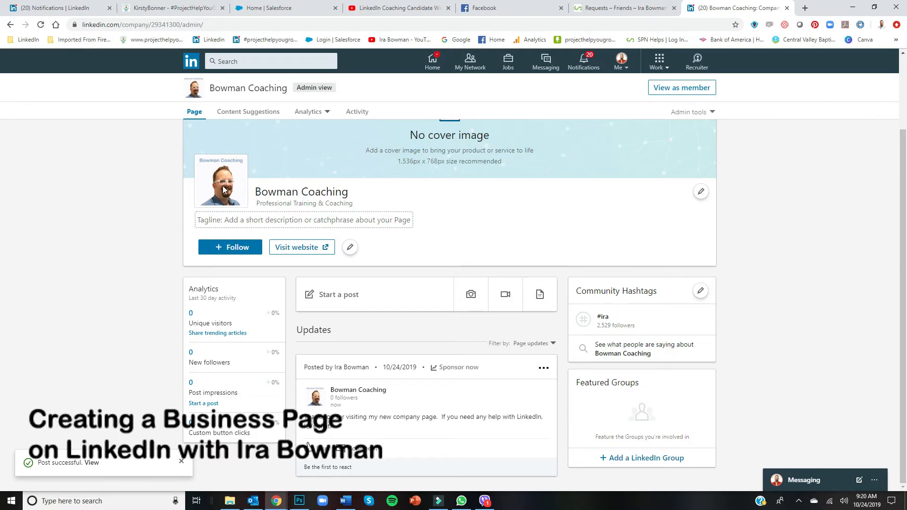
pyautogui.moveTo(303, 213)
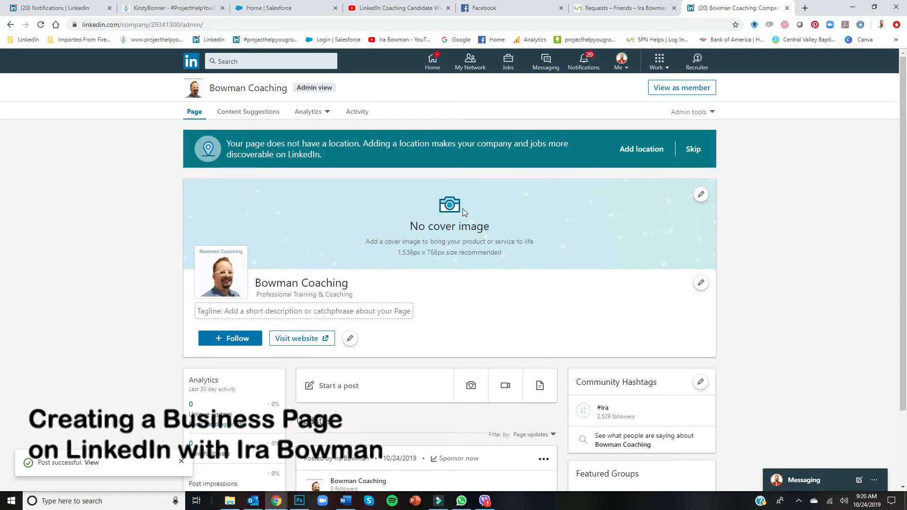
pyautogui.moveTo(335, 211)
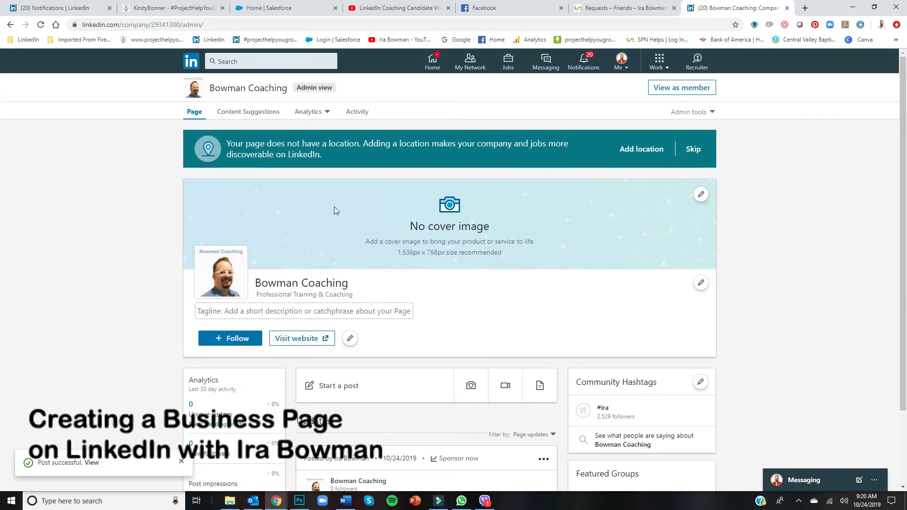
pyautogui.moveTo(565, 219)
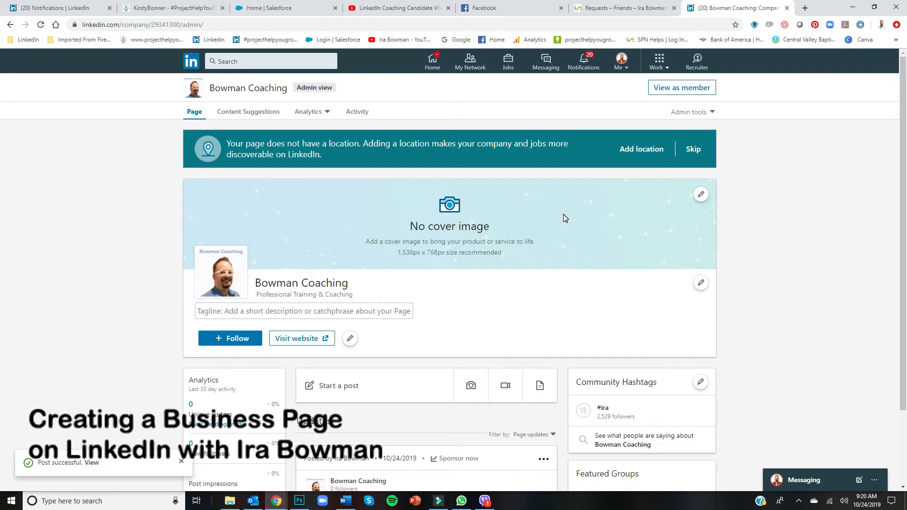
pyautogui.moveTo(556, 218)
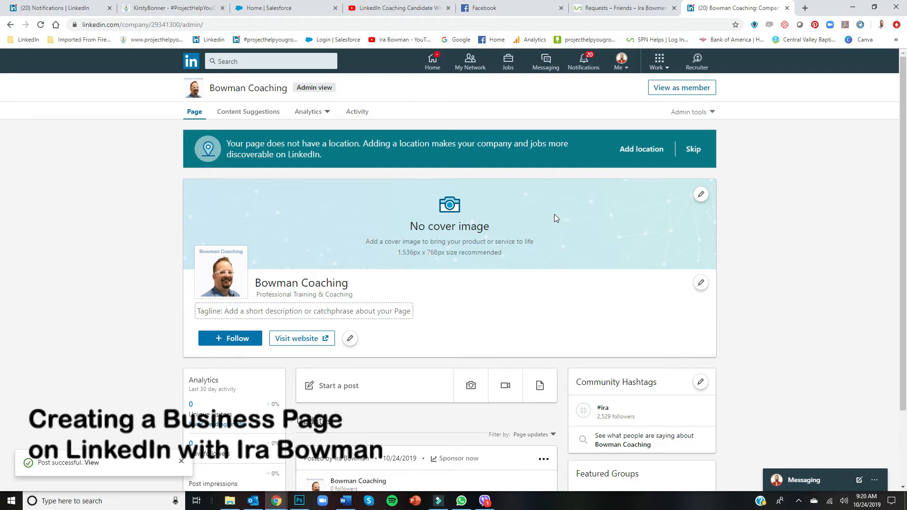
pyautogui.moveTo(537, 215)
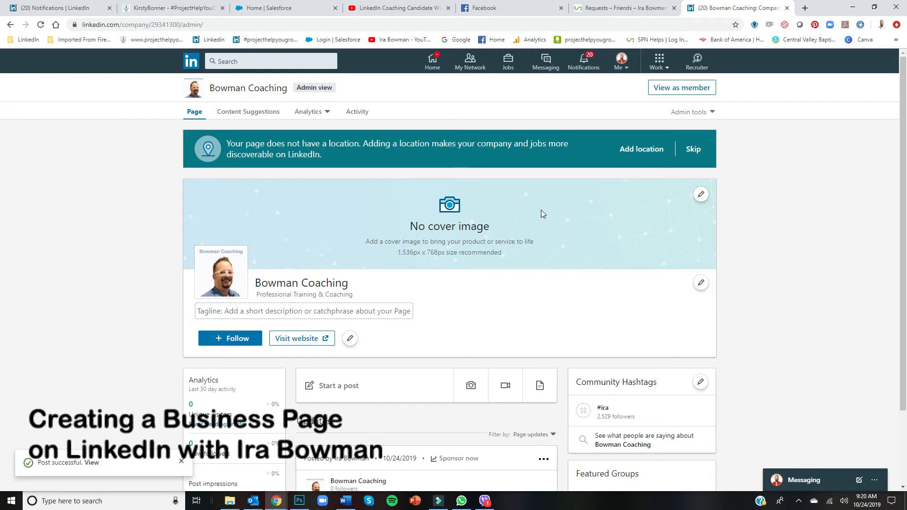
pyautogui.moveTo(545, 224)
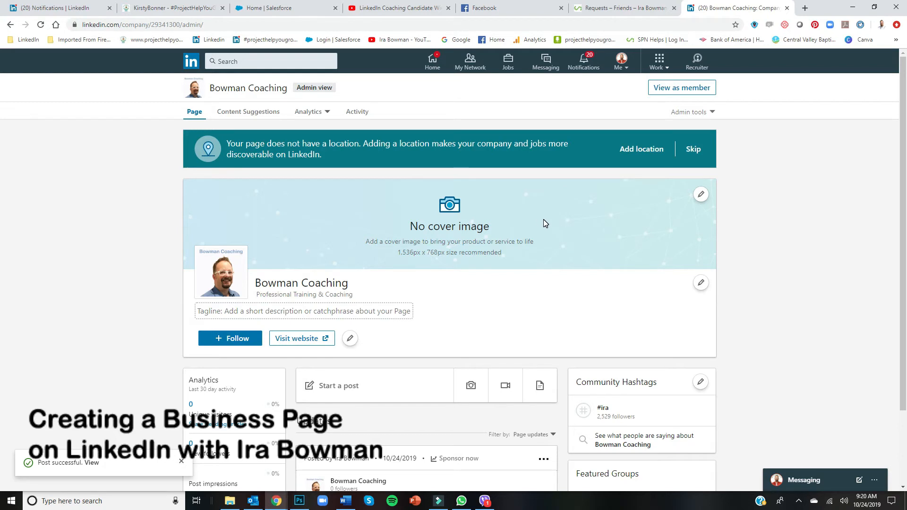
pyautogui.moveTo(557, 226)
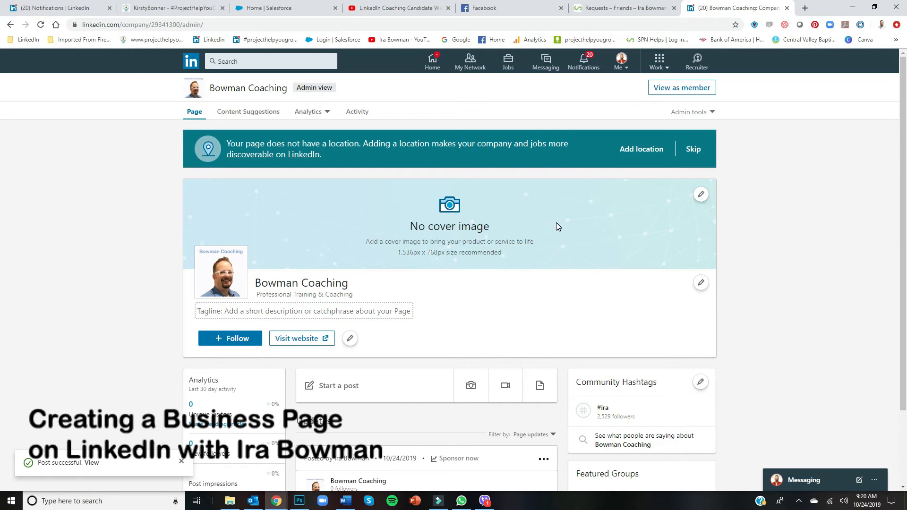
# Step: Scroll the page to review the published welcome post under Updates
pyautogui.scroll(-3)
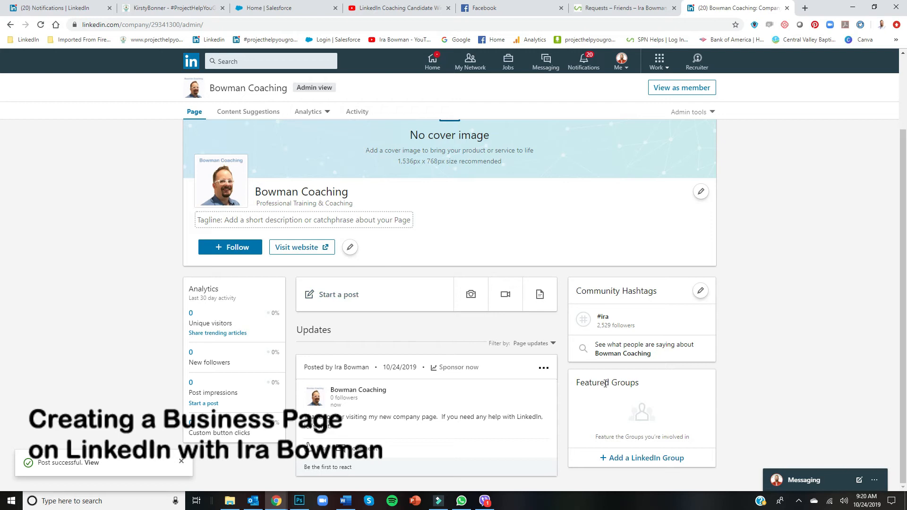
pyautogui.scroll(3)
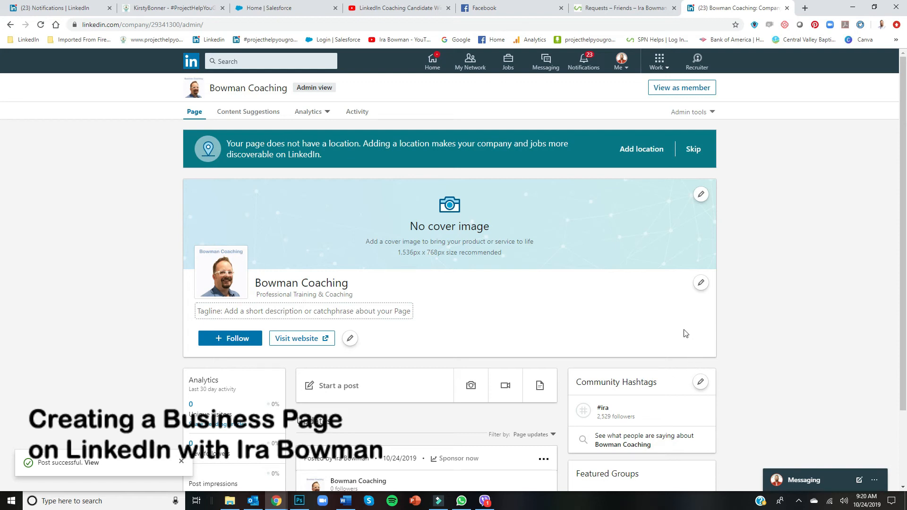
pyautogui.scroll(-3)
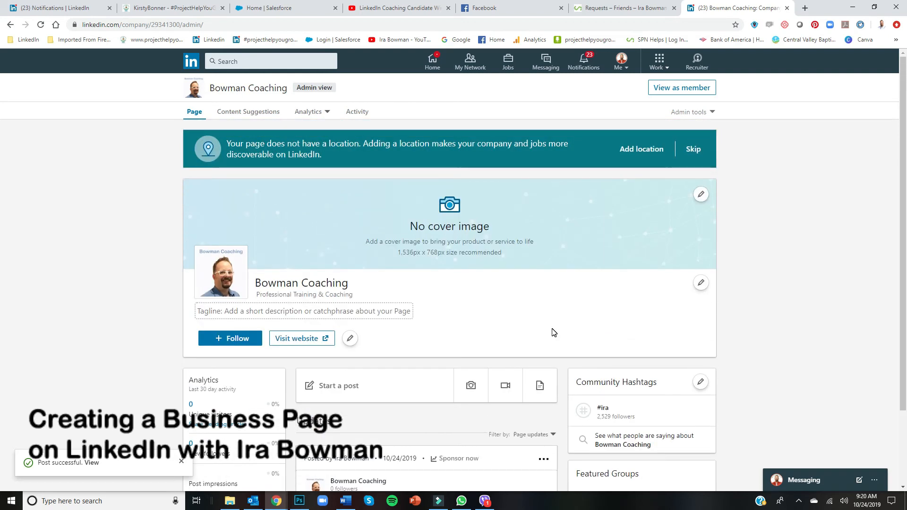
pyautogui.moveTo(355, 170)
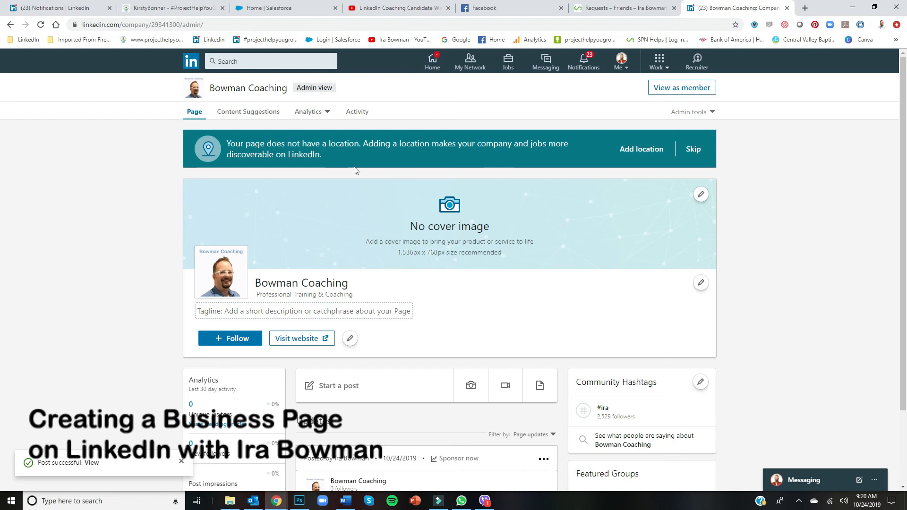
pyautogui.moveTo(369, 182)
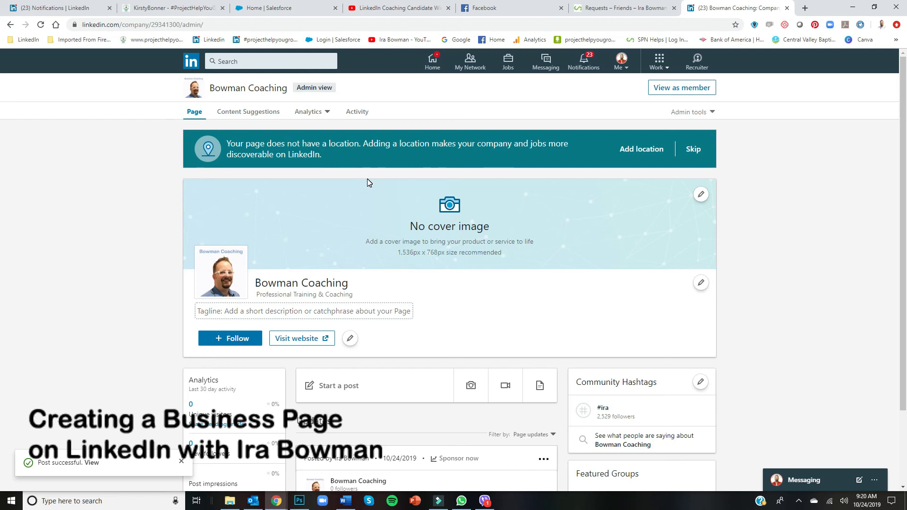
pyautogui.moveTo(527, 306)
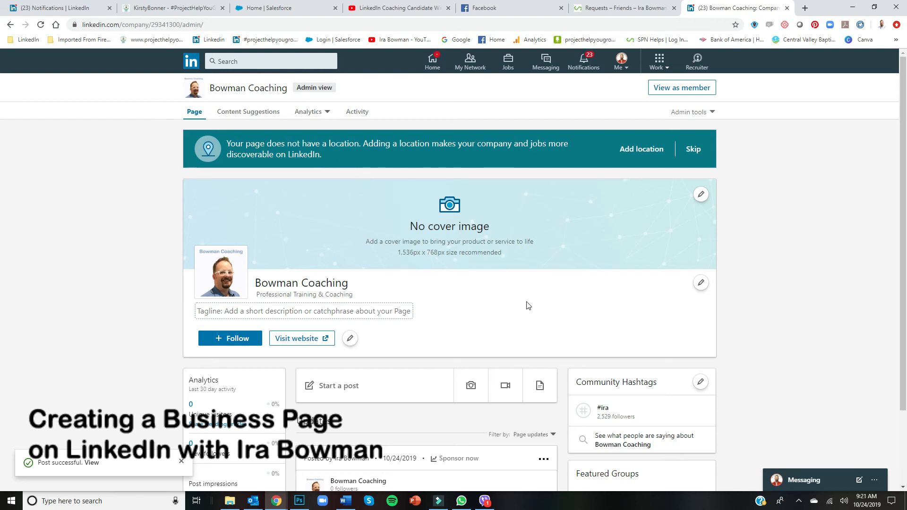